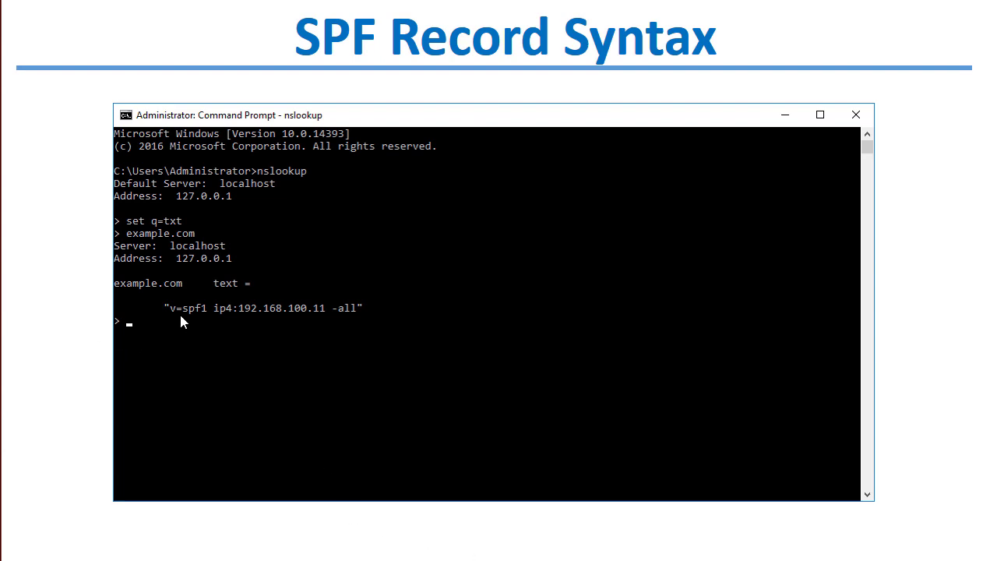
mouse_move(196, 325)
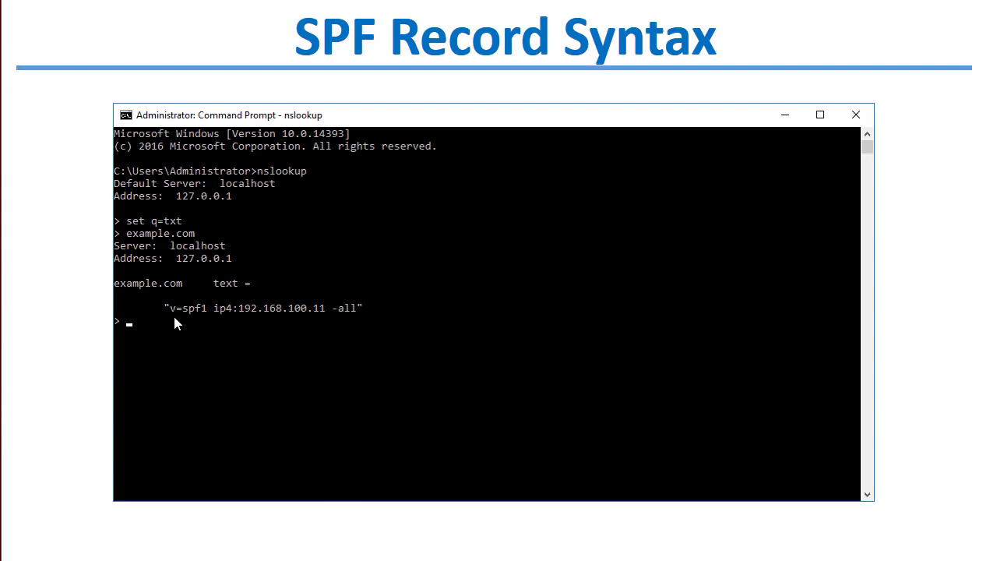
mouse_move(186, 326)
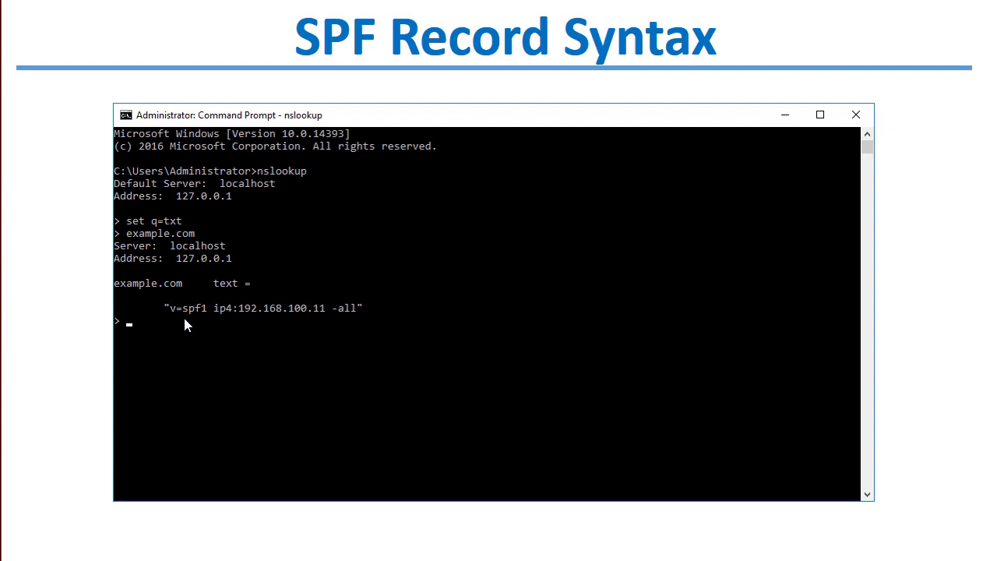
mouse_move(219, 328)
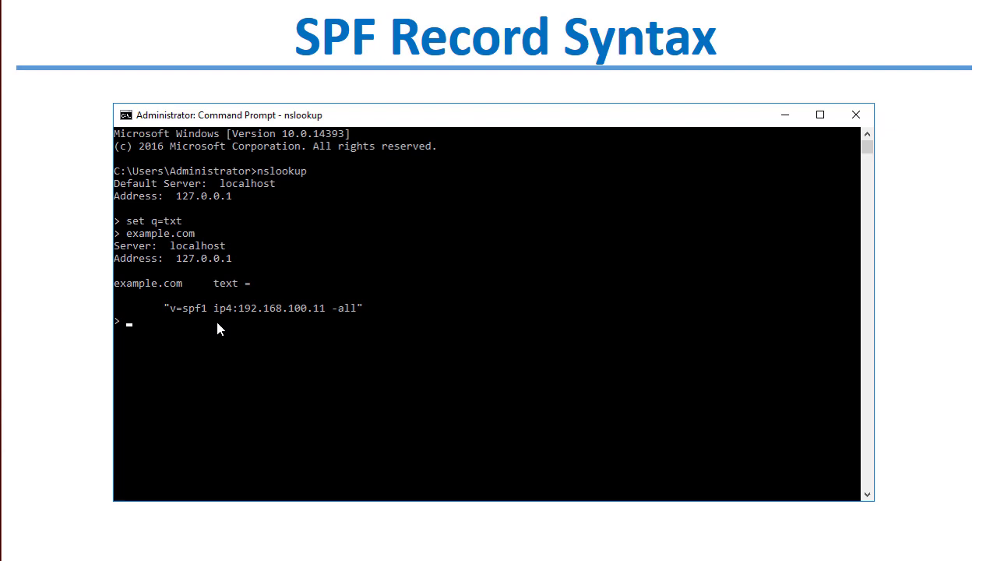
mouse_move(196, 331)
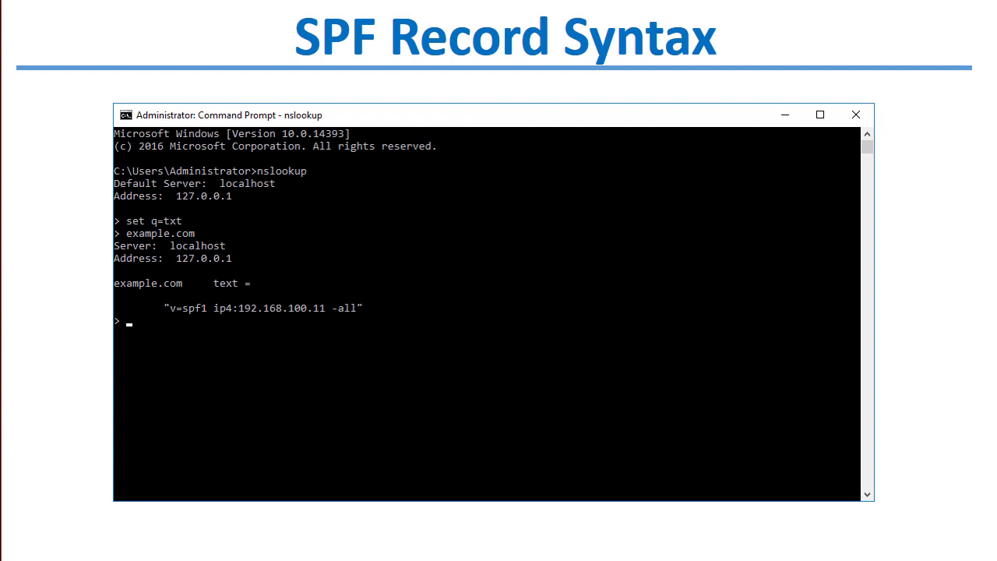
mouse_move(230, 326)
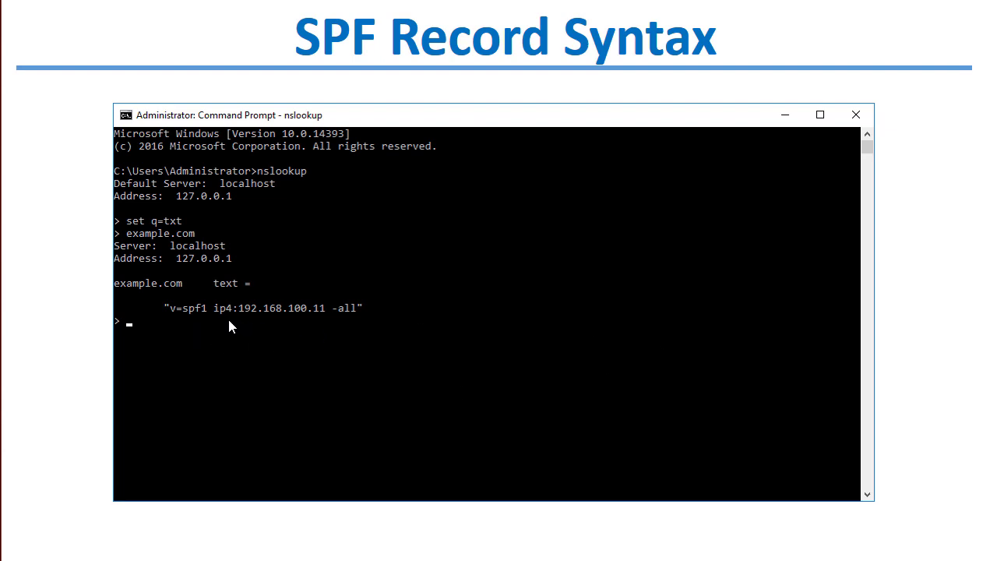
mouse_move(194, 320)
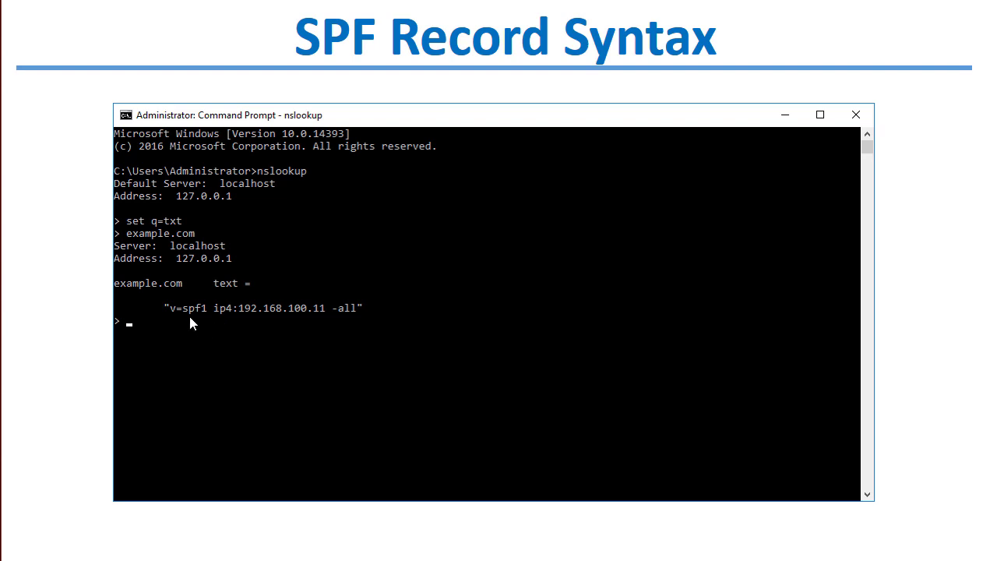
mouse_move(229, 330)
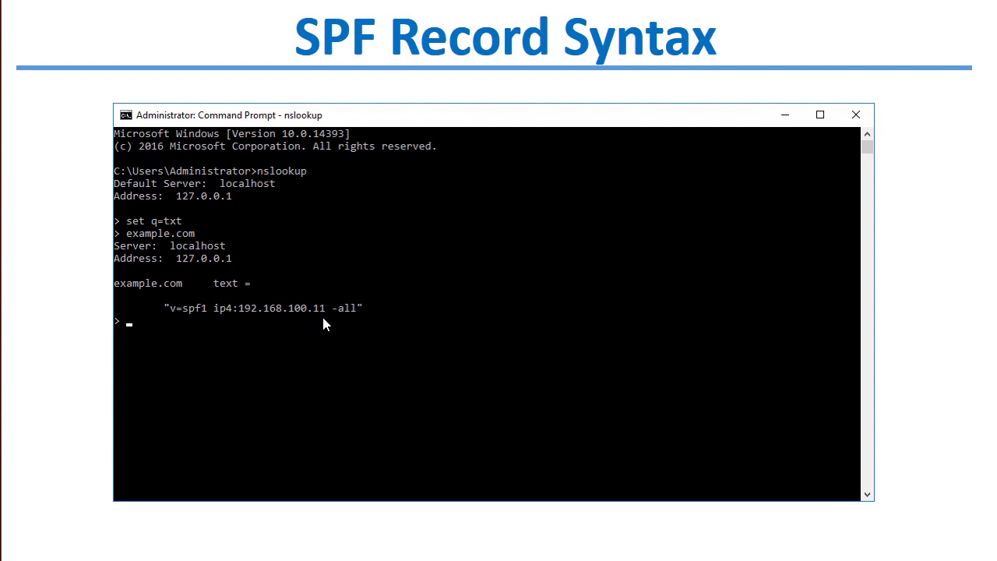
mouse_move(152, 294)
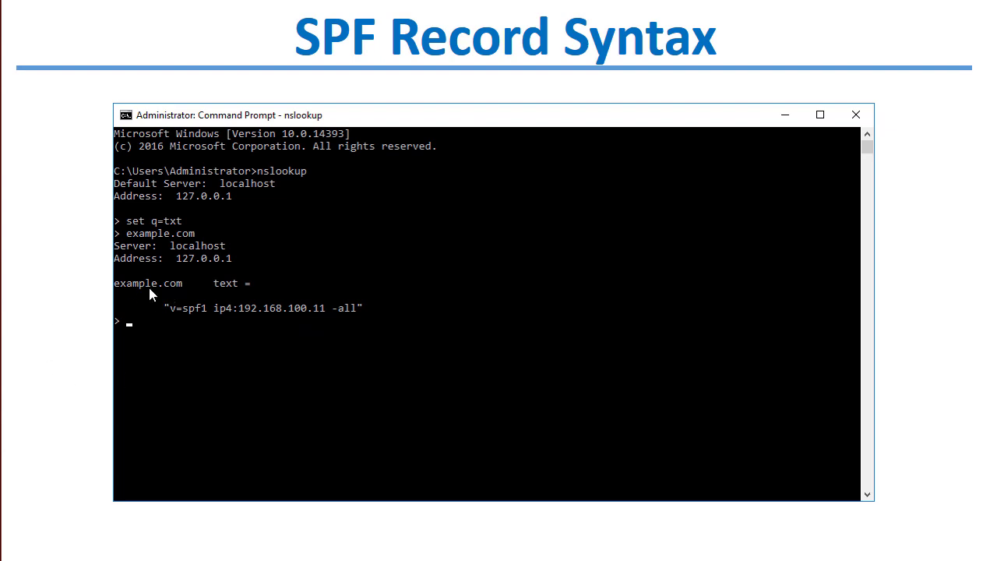
mouse_move(354, 323)
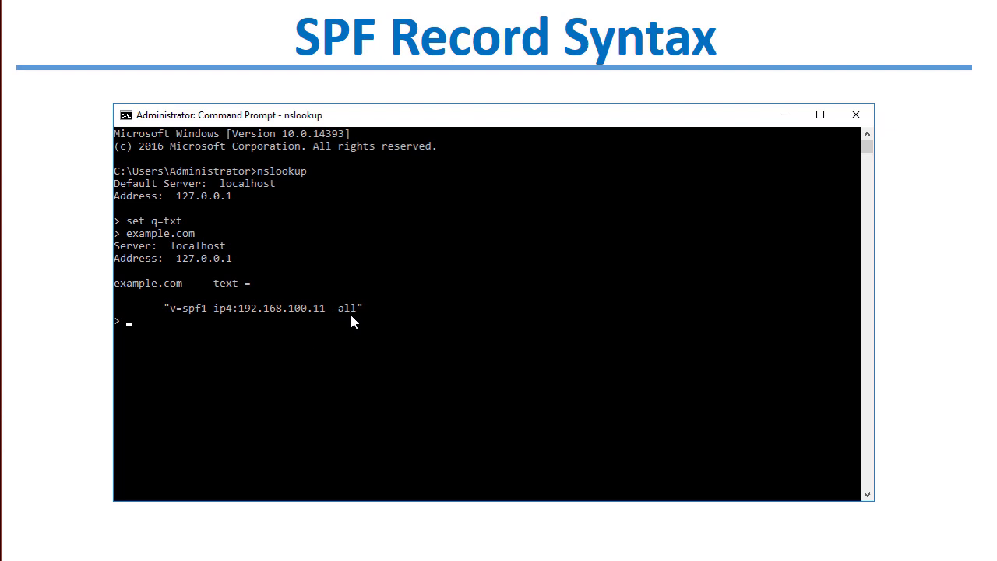
mouse_move(350, 320)
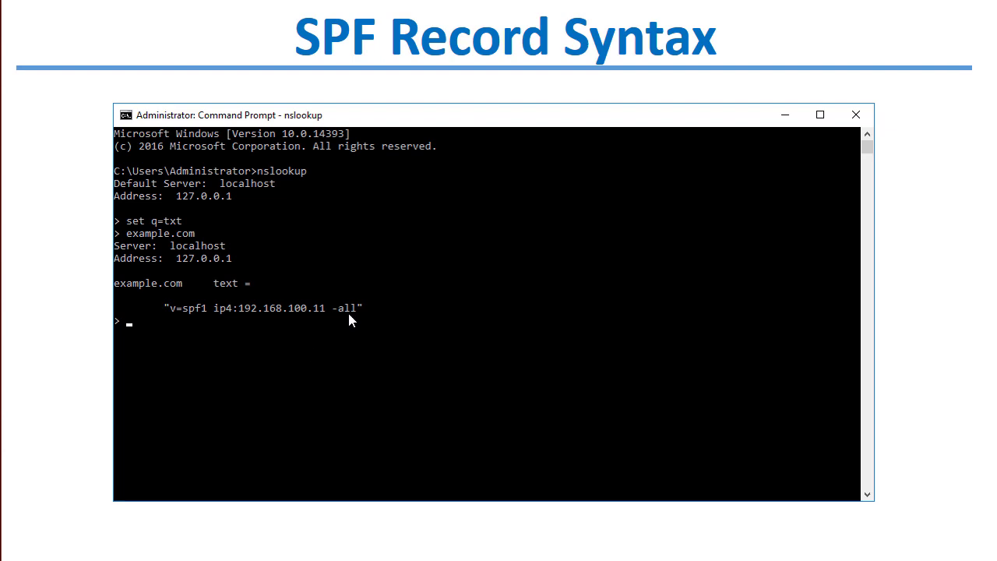
mouse_move(356, 322)
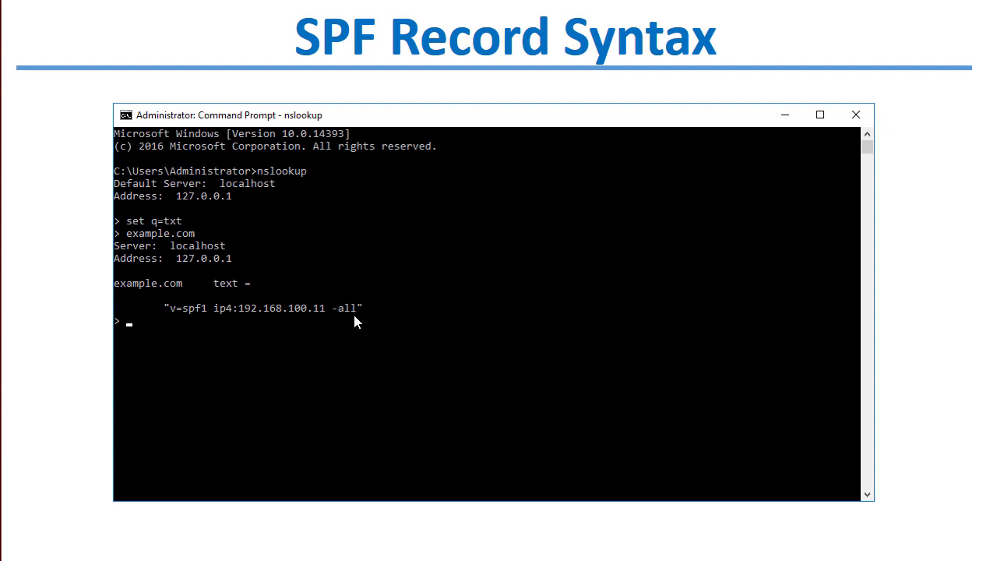
mouse_move(350, 328)
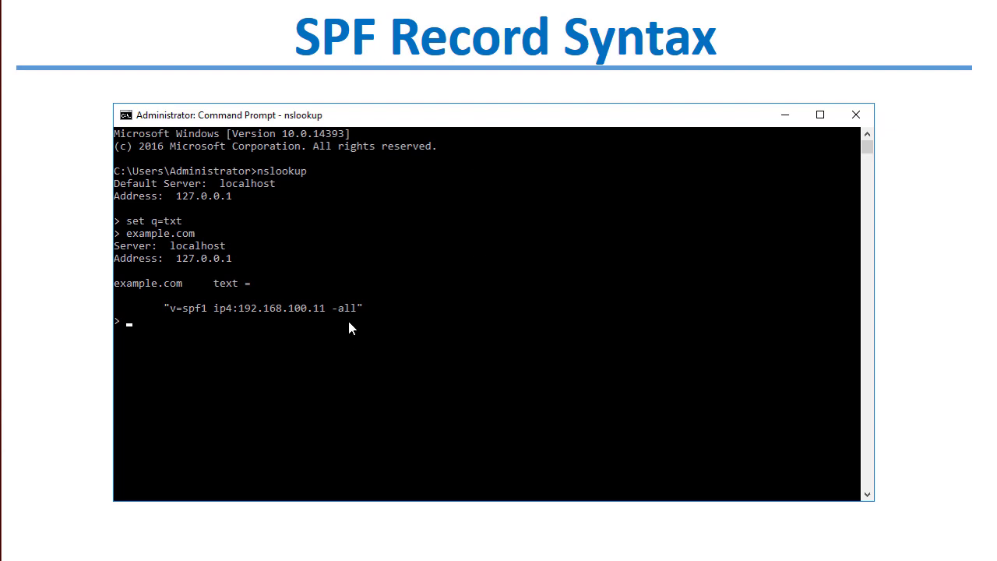
mouse_move(369, 327)
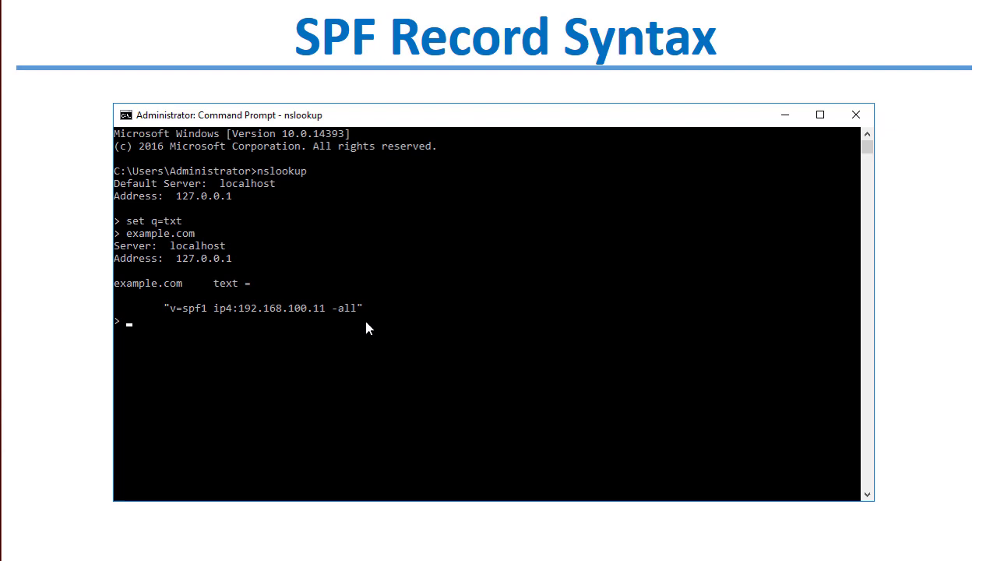
mouse_move(342, 315)
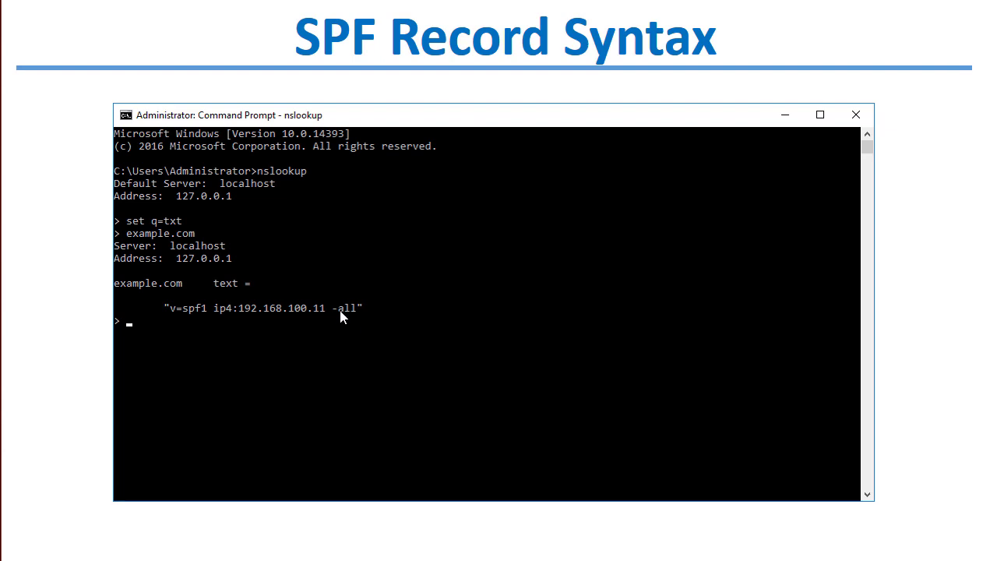
mouse_move(332, 314)
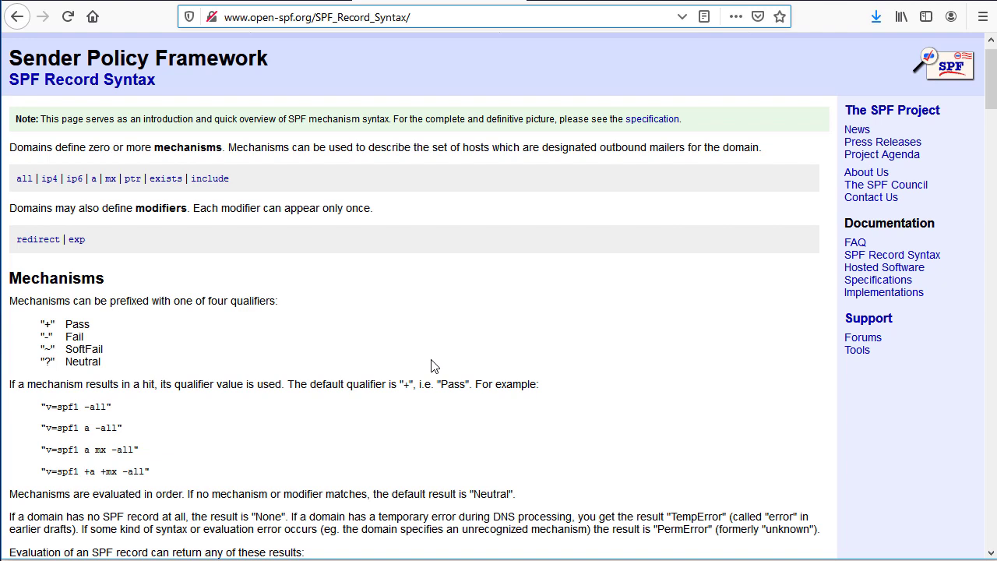
mouse_move(437, 372)
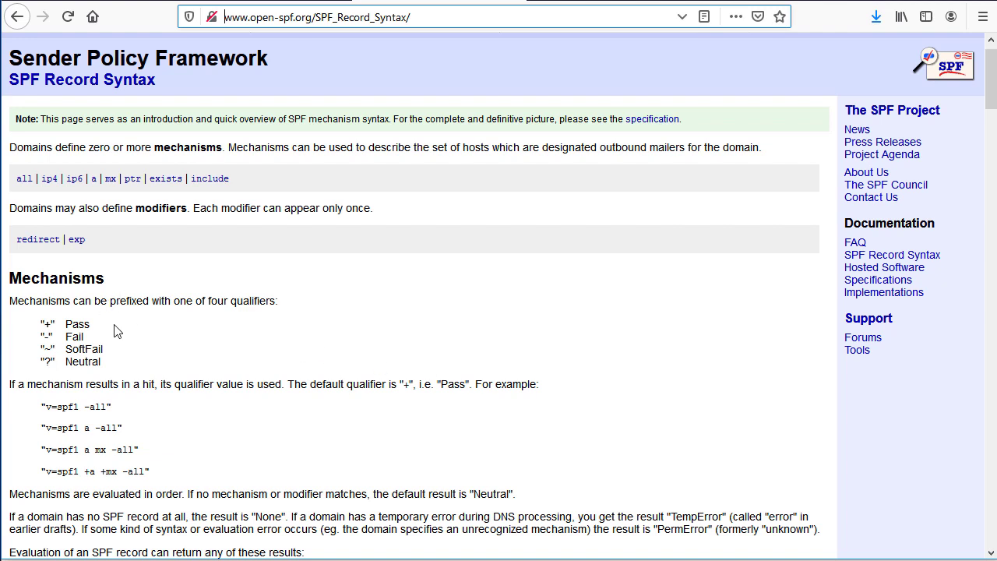
Scroll the SPF syntax page to the Pass/Fail/SoftFail/Neutral results table and 'all' examples
scroll("down", 3)
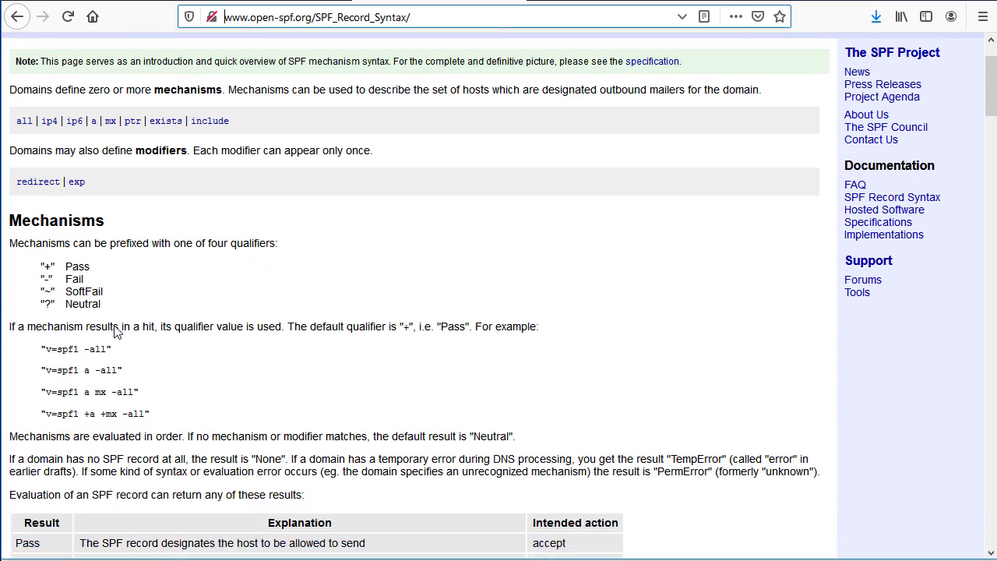
scroll("down", 3)
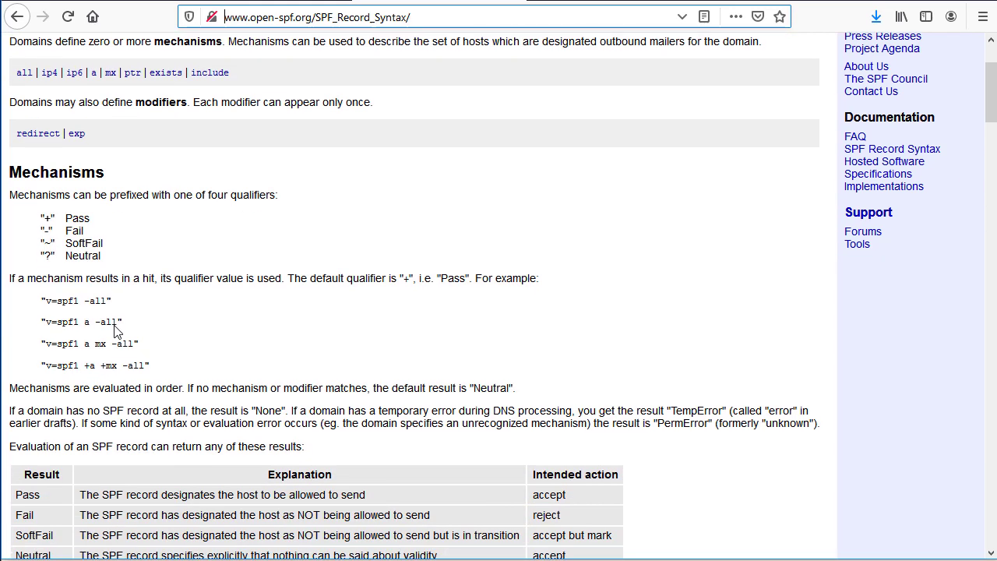
scroll("down", 3)
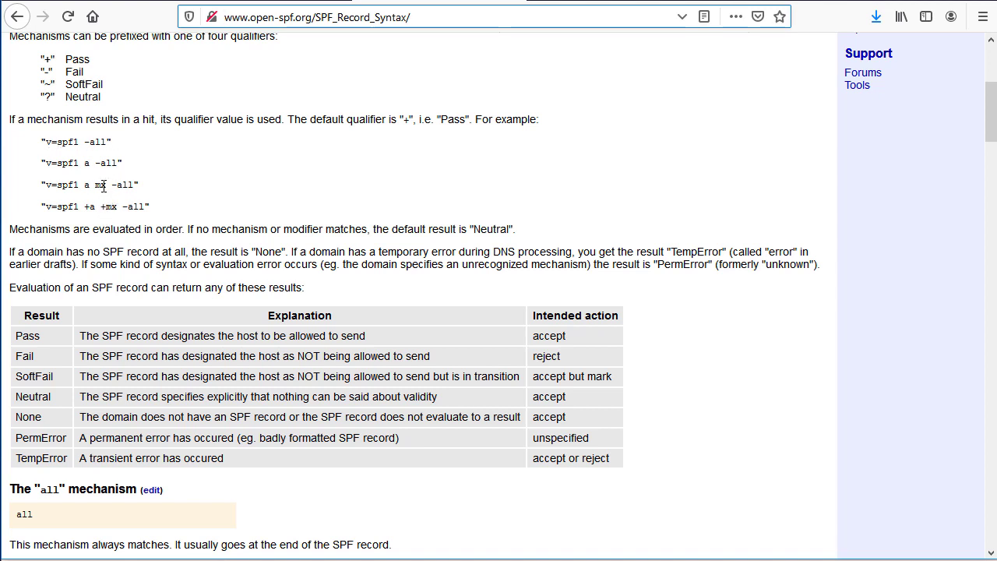
mouse_move(92, 218)
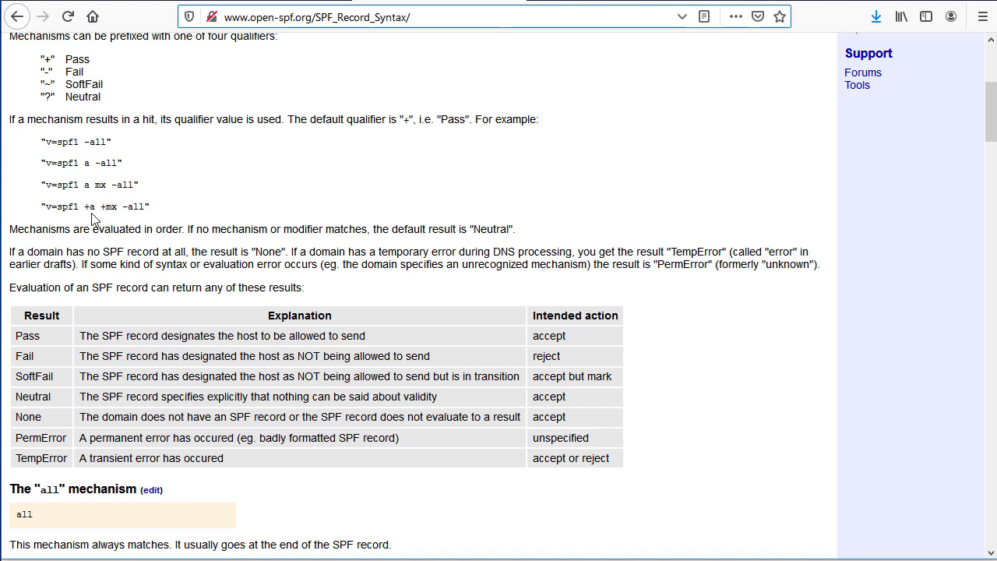
scroll("down", 3)
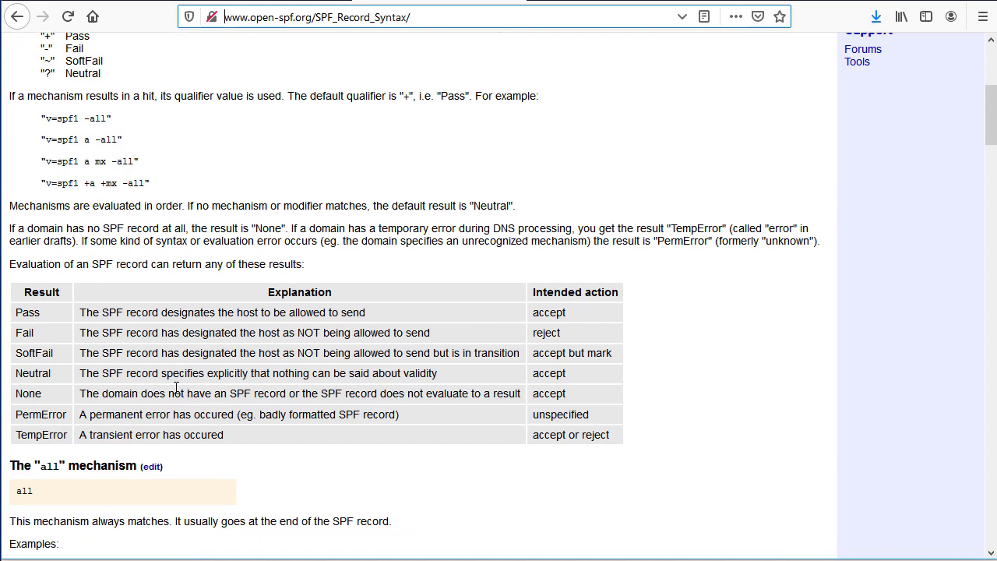
scroll("down", 3)
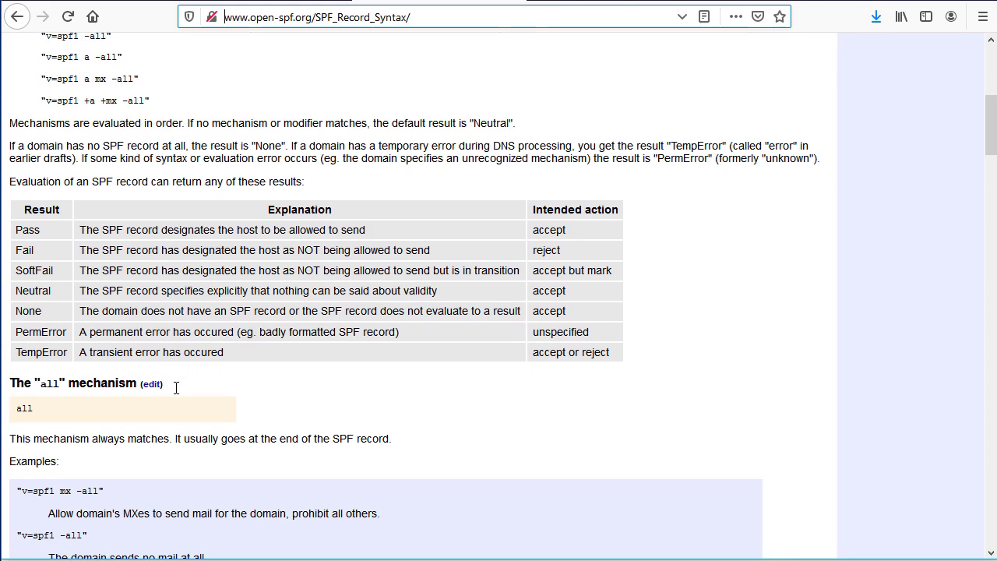
mouse_move(537, 245)
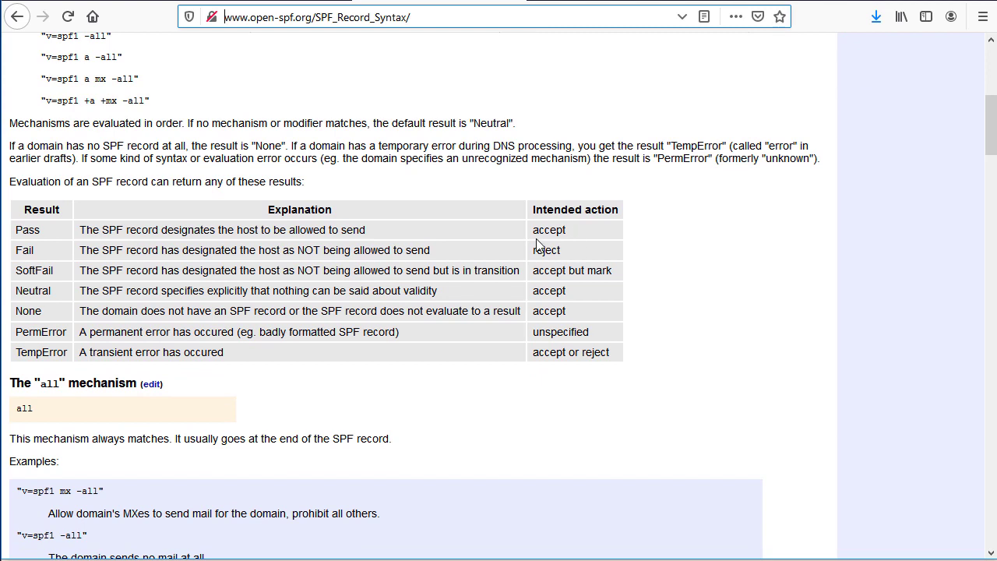
mouse_move(599, 278)
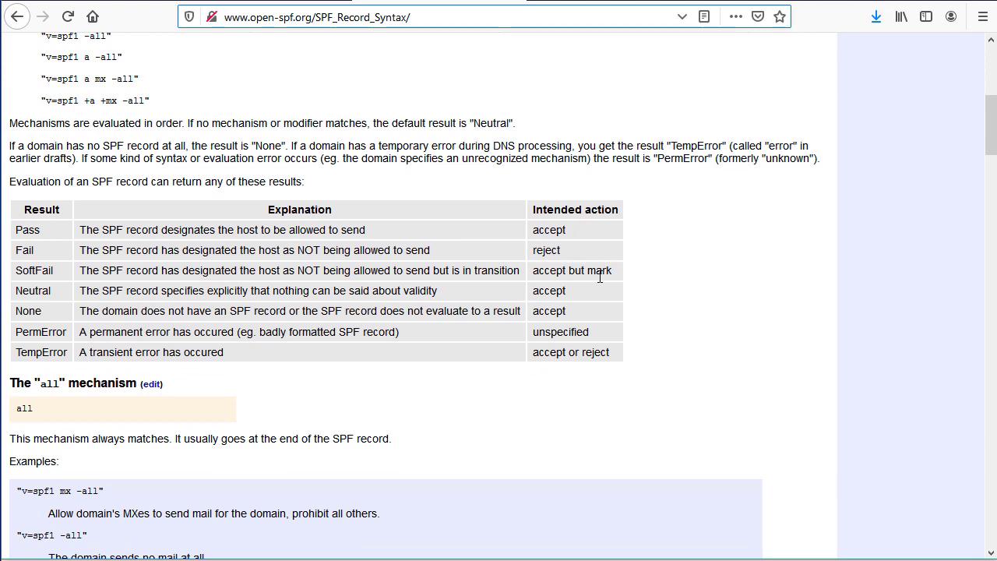
mouse_move(365, 305)
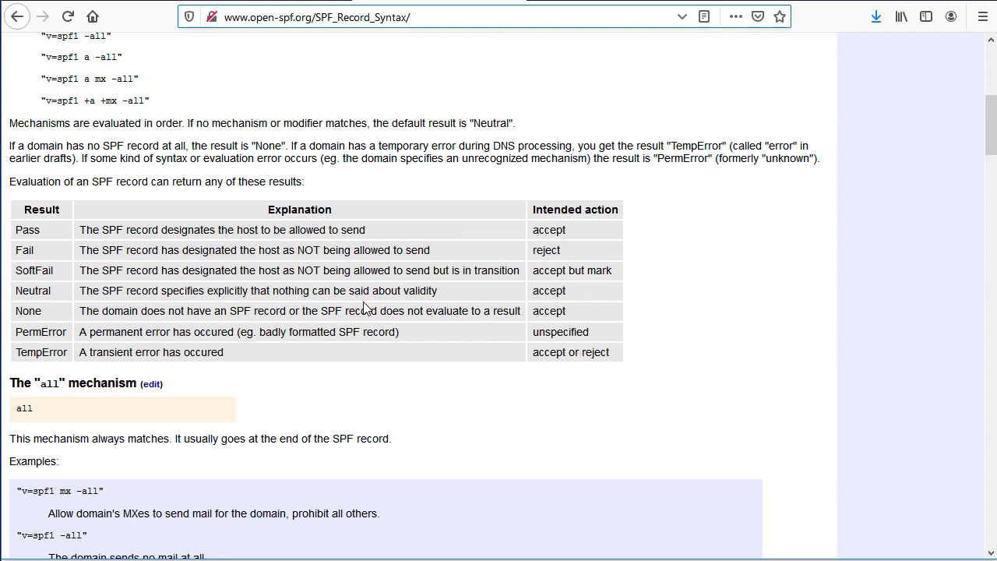
Scroll past the ip4, ip6 and 'a' mechanism examples to the mx section
scroll("down", 3)
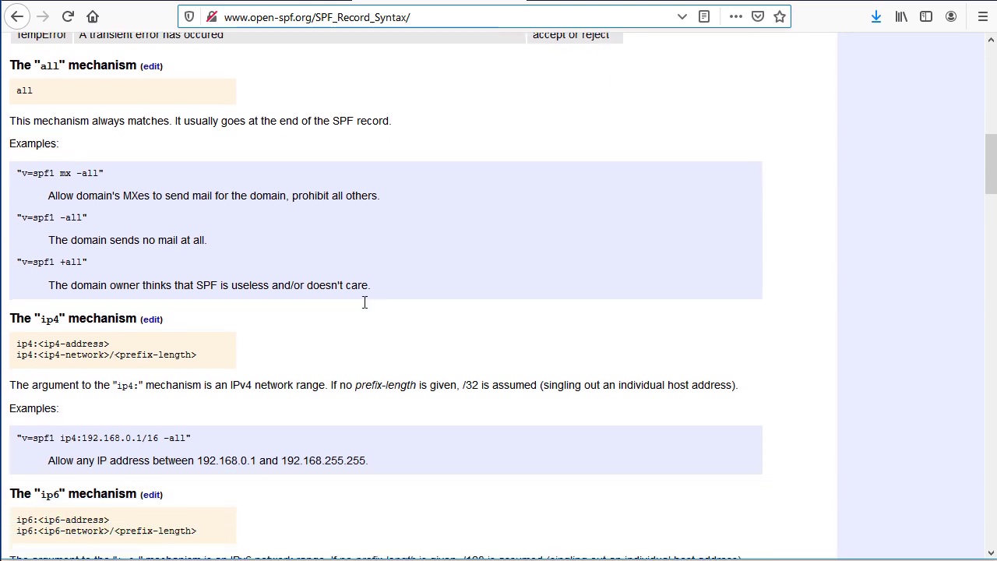
scroll("down", 3)
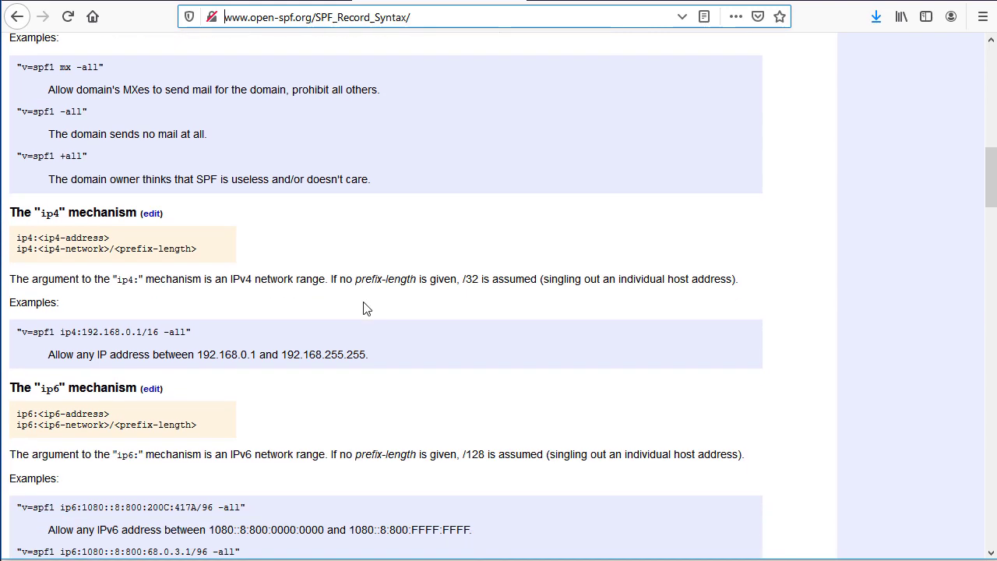
scroll("down", 3)
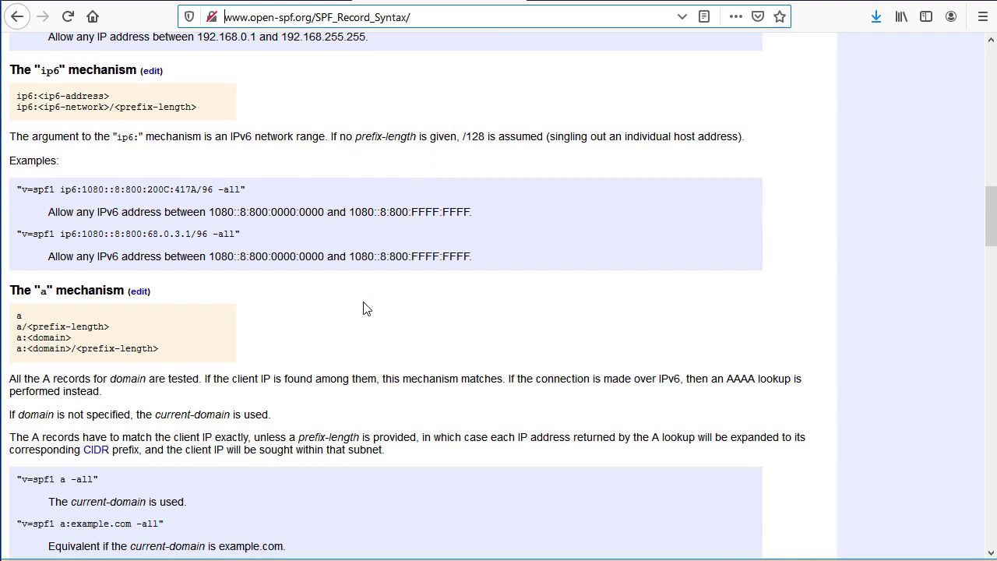
scroll("down", 3)
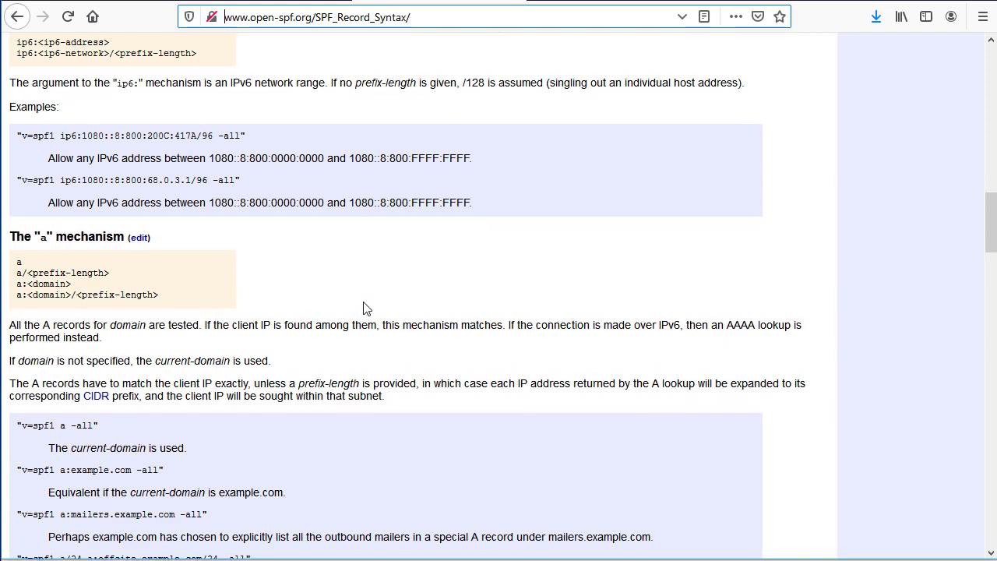
scroll("down", 3)
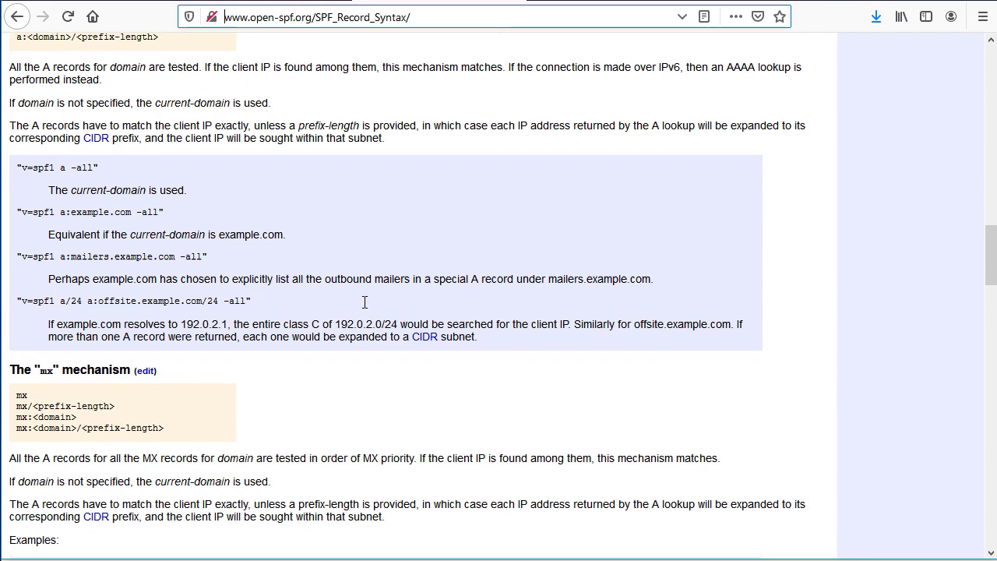
scroll("down", 3)
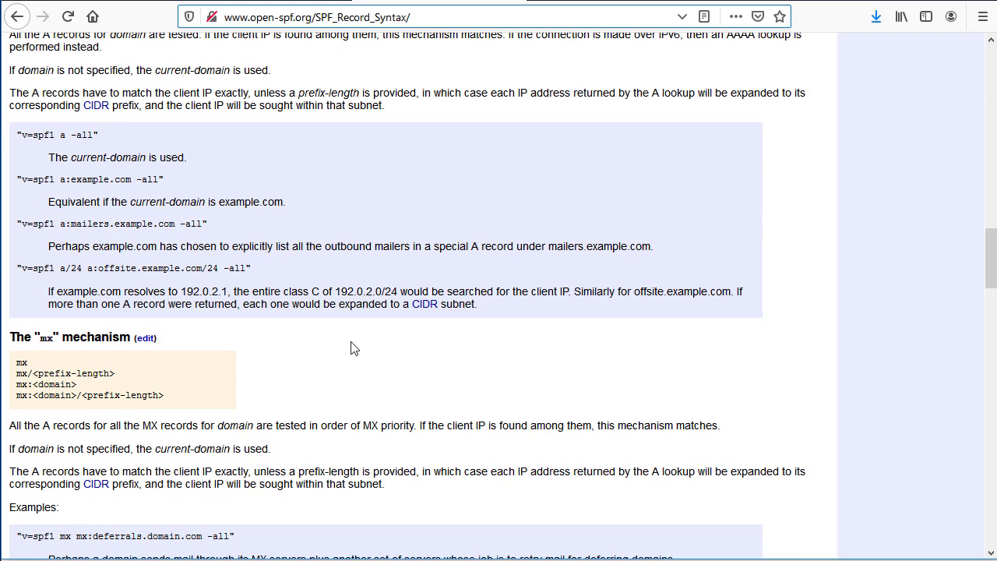
mouse_move(129, 282)
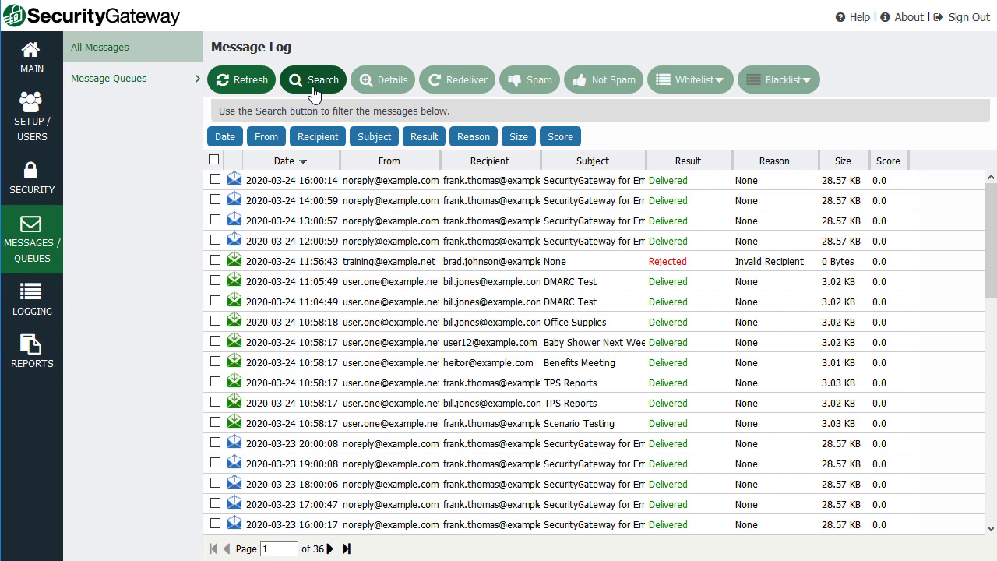
Filter the message log to Reason IS SPF and open the quarantined message
left_click(315, 79)
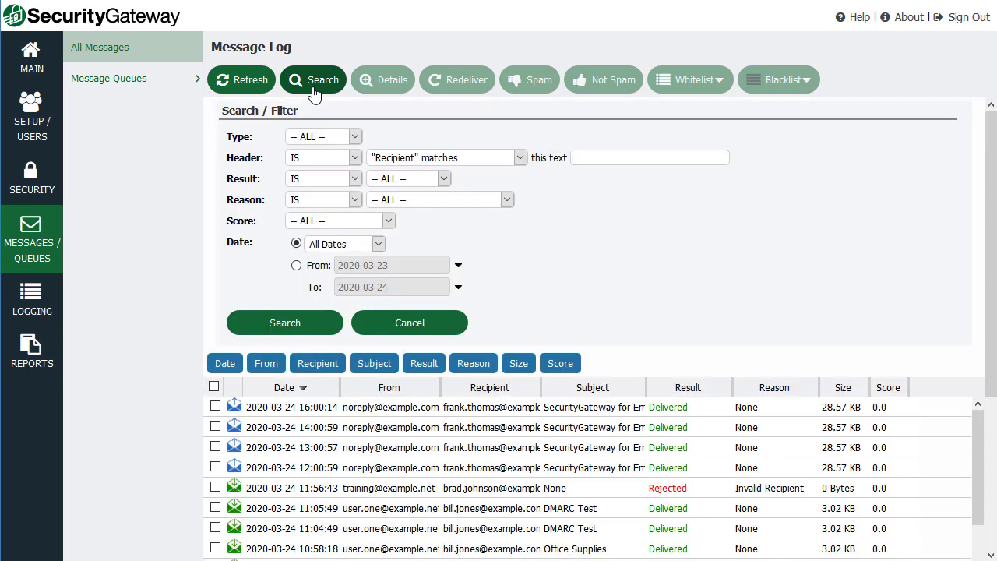
left_click(507, 200)
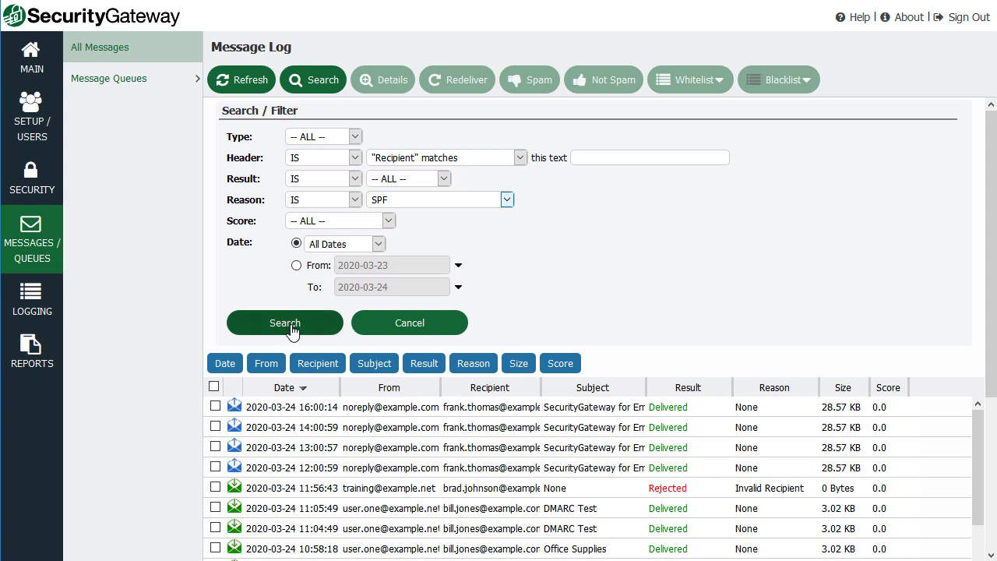
left_click(284, 322)
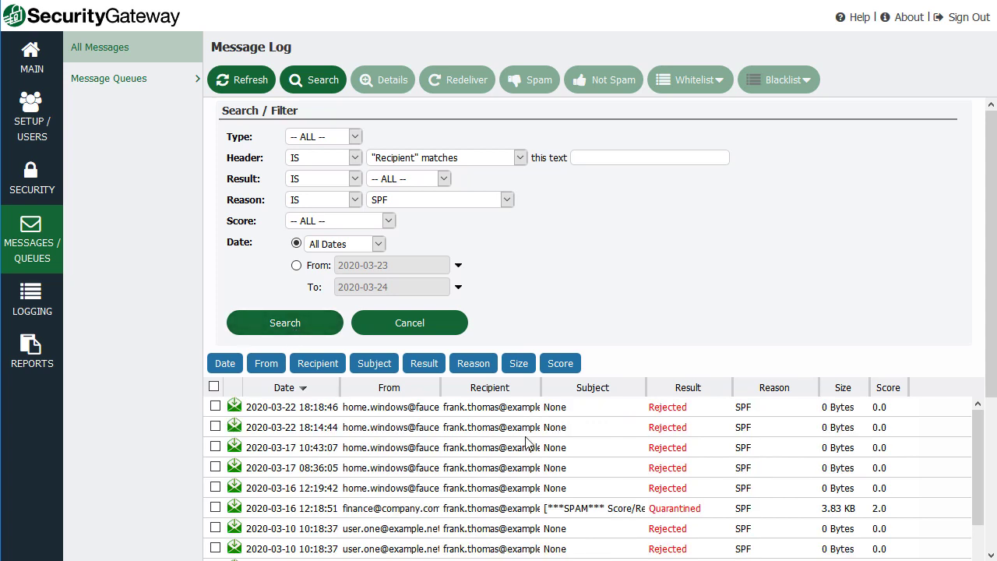
mouse_move(705, 446)
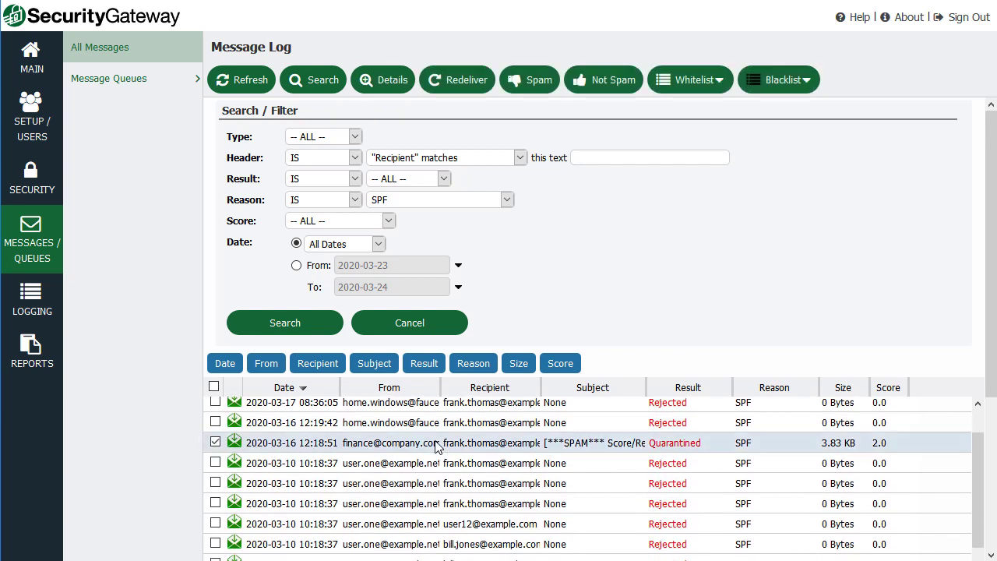
mouse_move(696, 450)
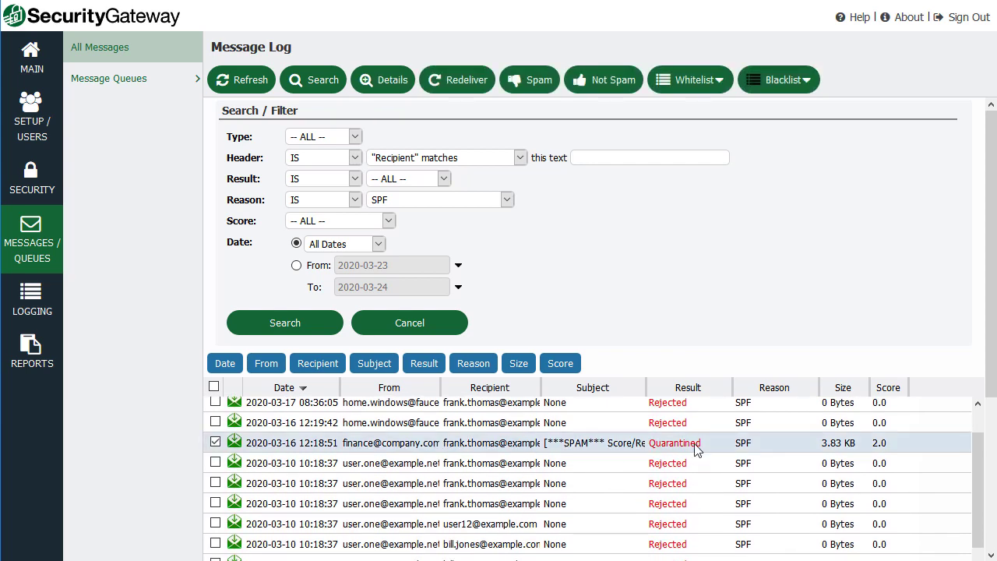
left_click(382, 79)
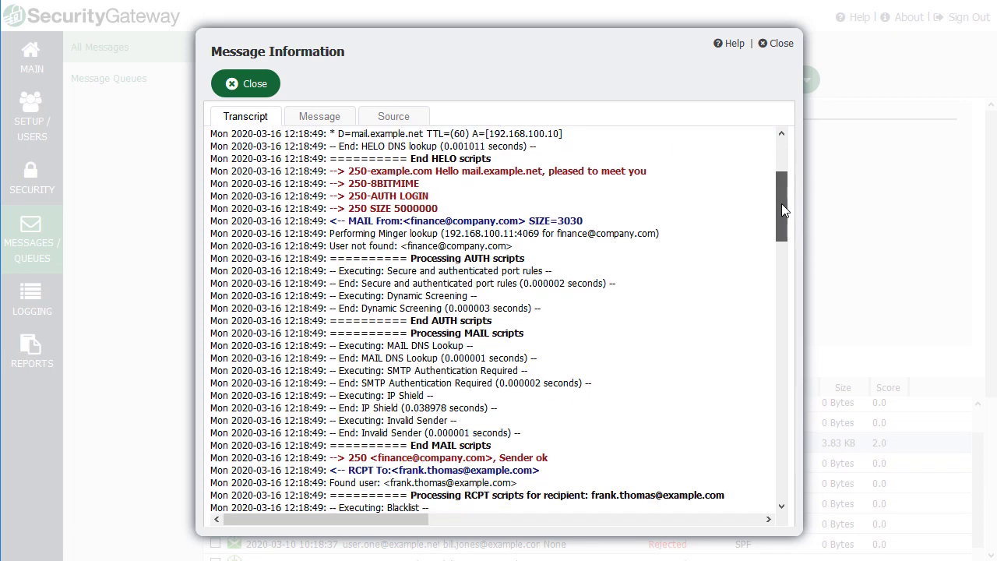
Scroll the transcript to the SPF softfail (+2.00) lines and highlight the ~all match
scroll("down", 3)
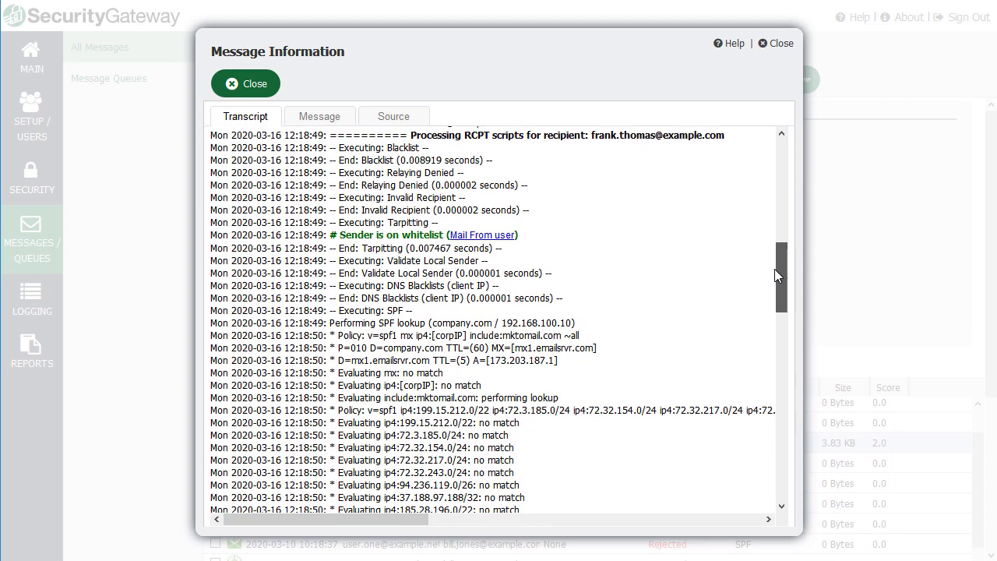
scroll("down", 3)
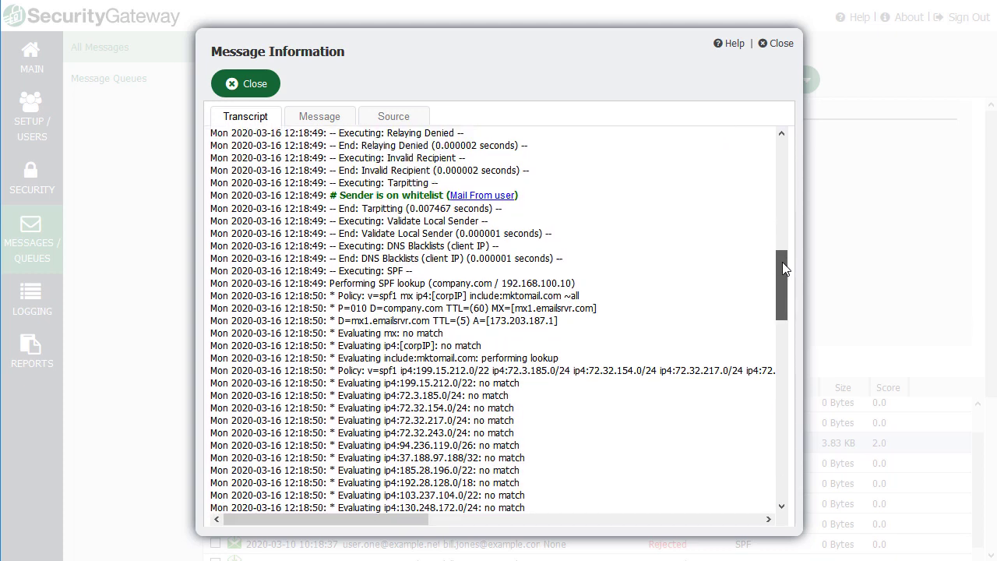
scroll("down", 3)
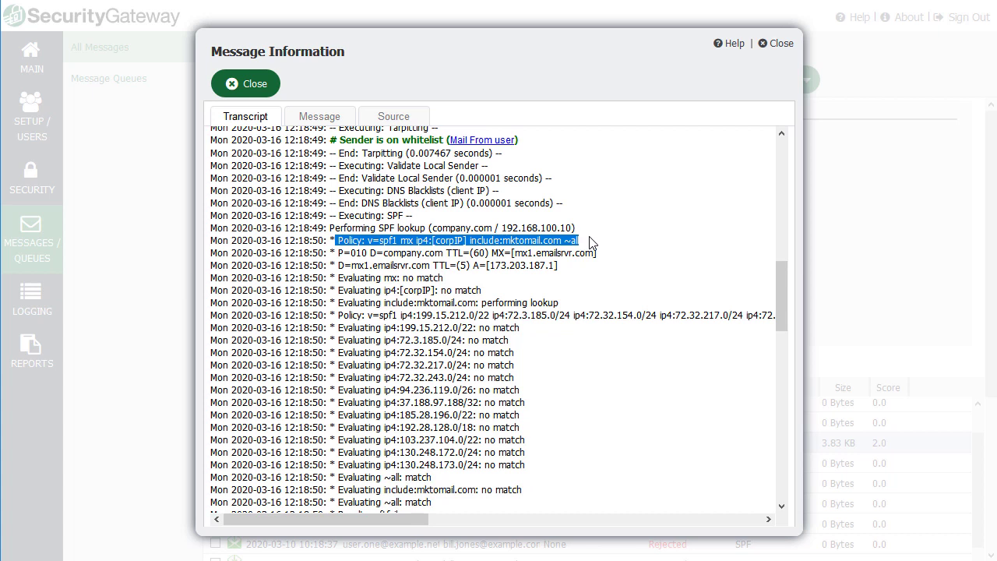
mouse_move(573, 284)
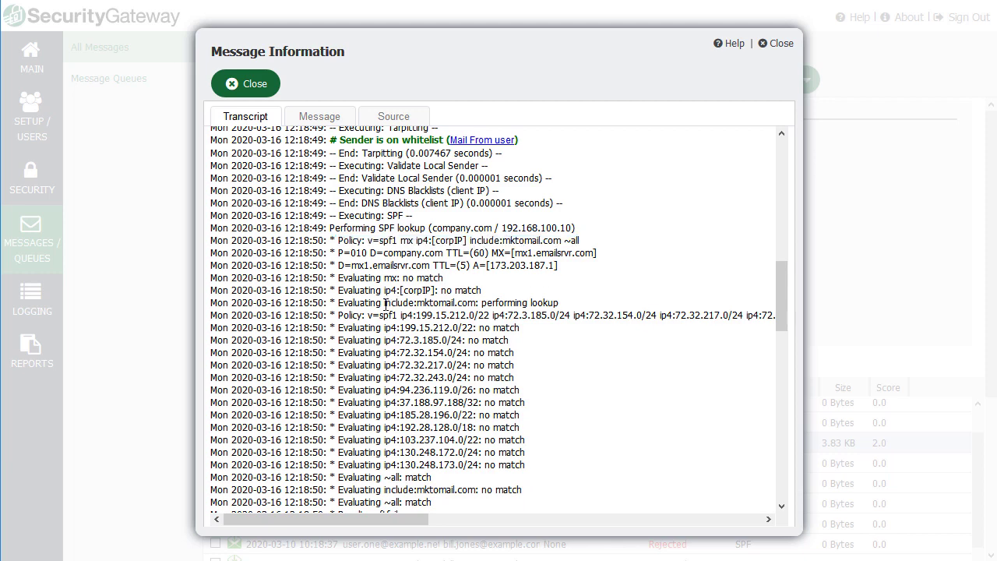
scroll("down", 3)
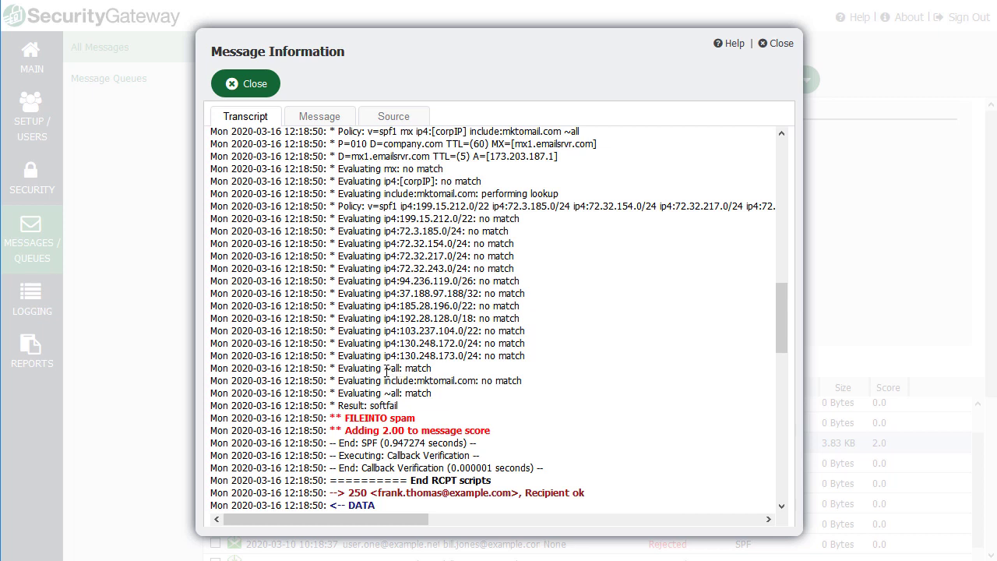
double_click(384, 367)
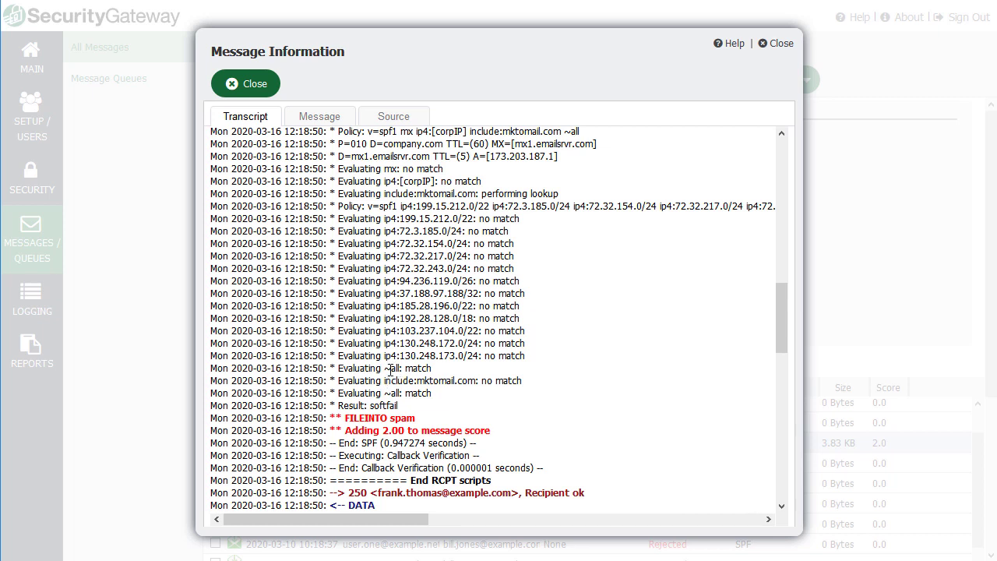
mouse_move(439, 375)
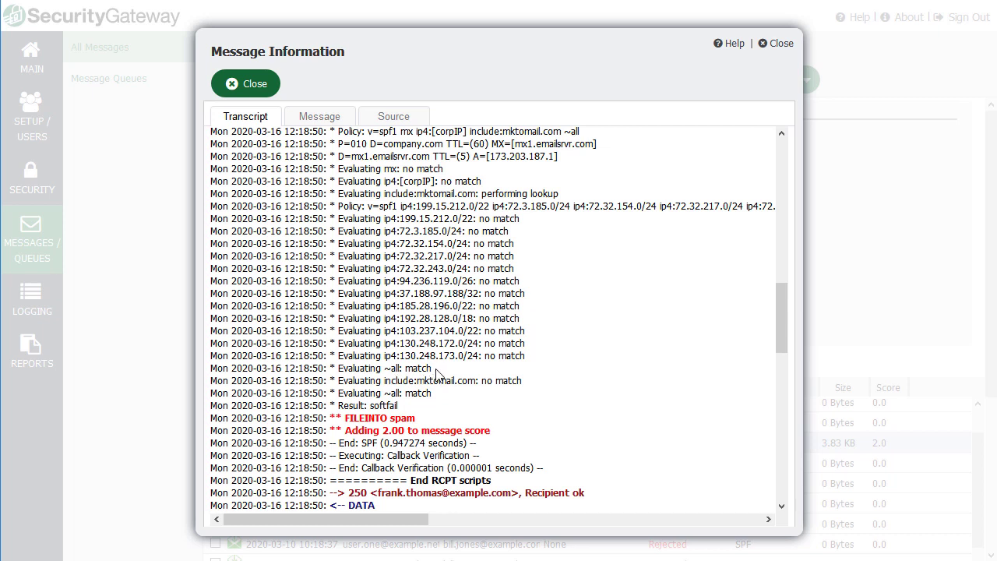
mouse_move(425, 380)
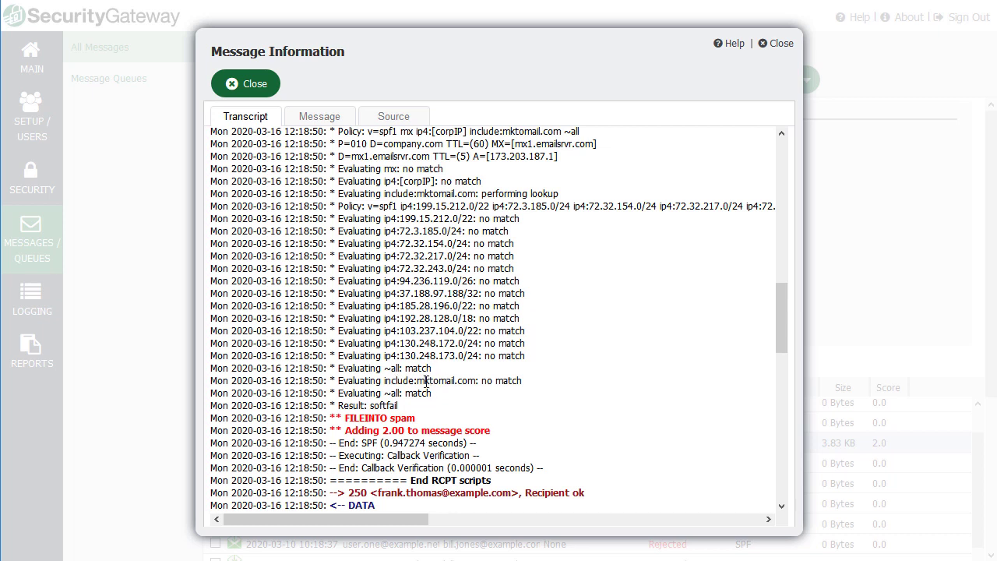
mouse_move(488, 434)
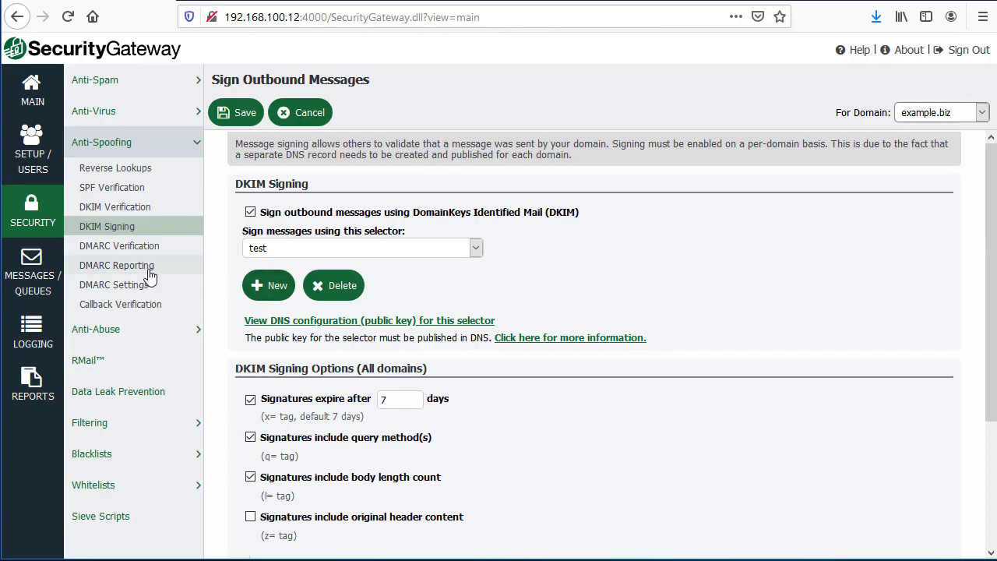
mouse_move(106, 230)
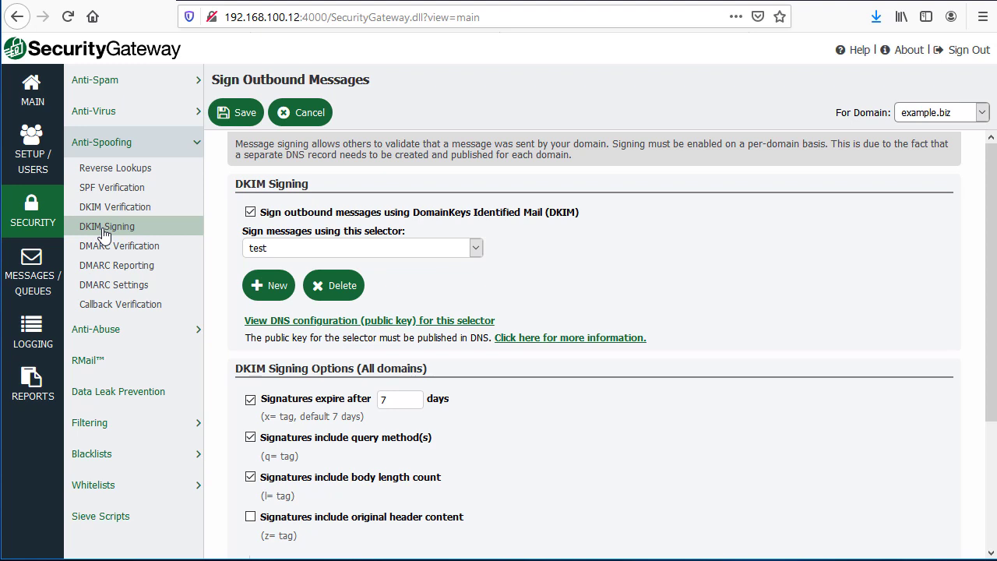
mouse_move(467, 374)
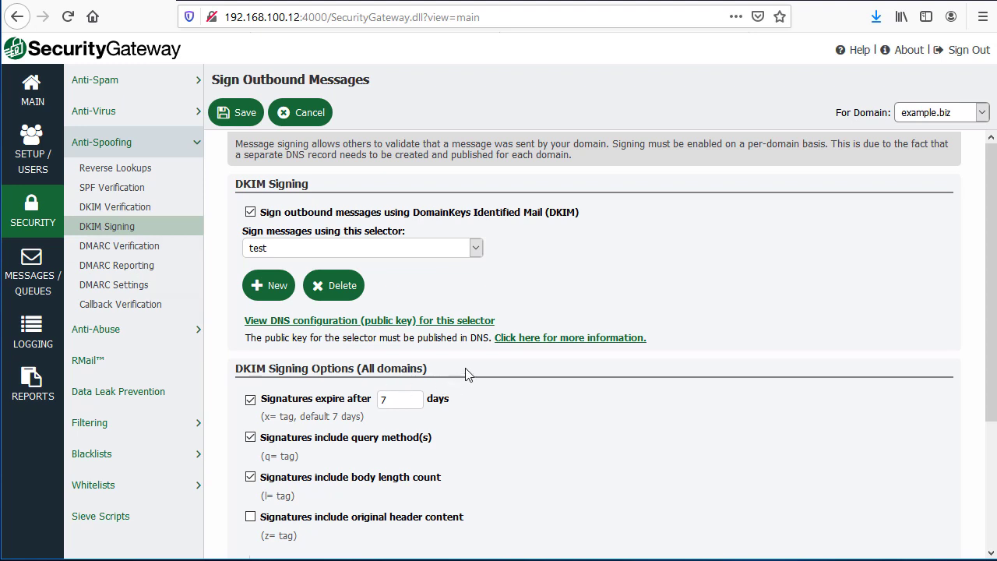
Show the DNS public-key TXT record for example.biz's 'test' DKIM selector
left_click(475, 248)
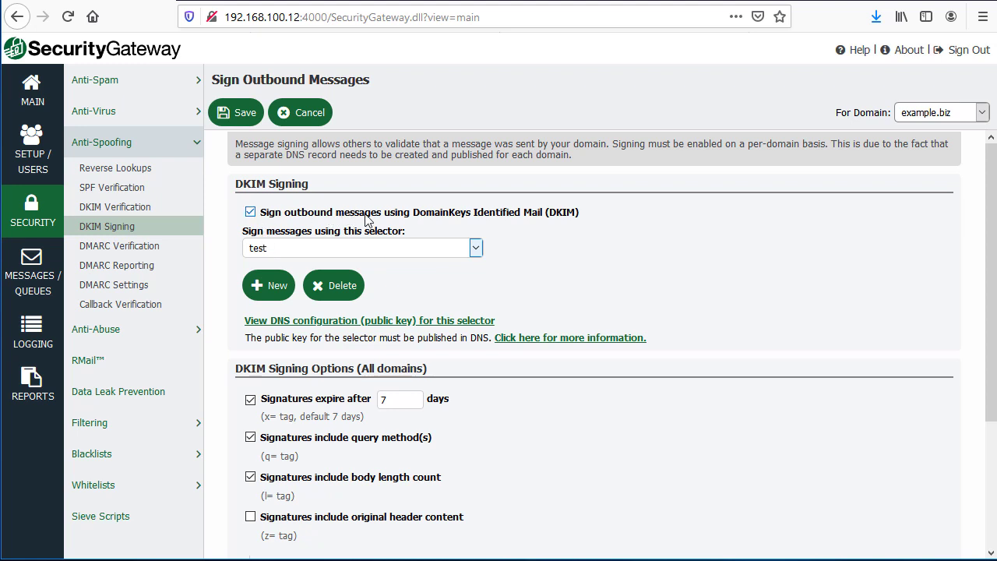
mouse_move(352, 228)
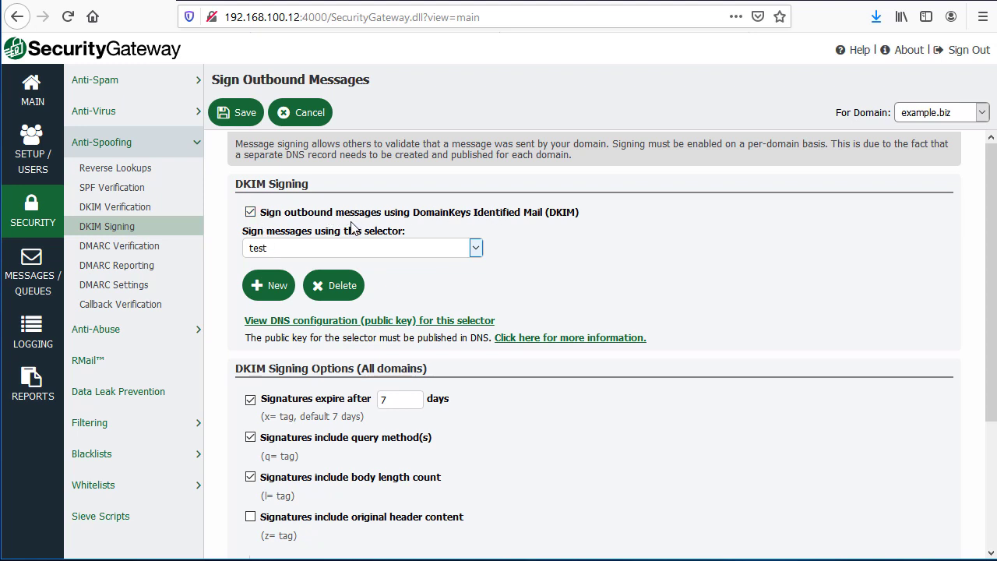
mouse_move(268, 295)
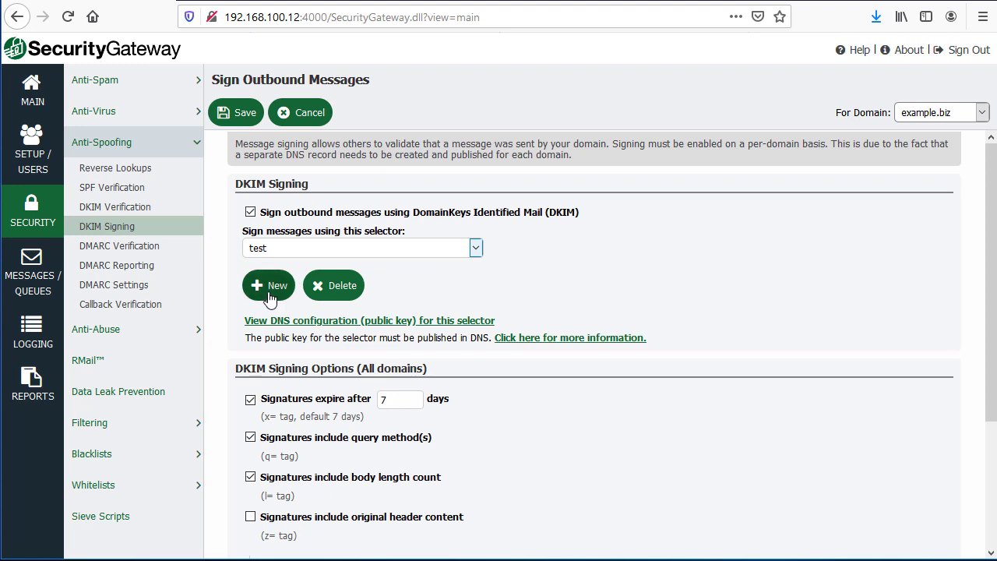
mouse_move(420, 328)
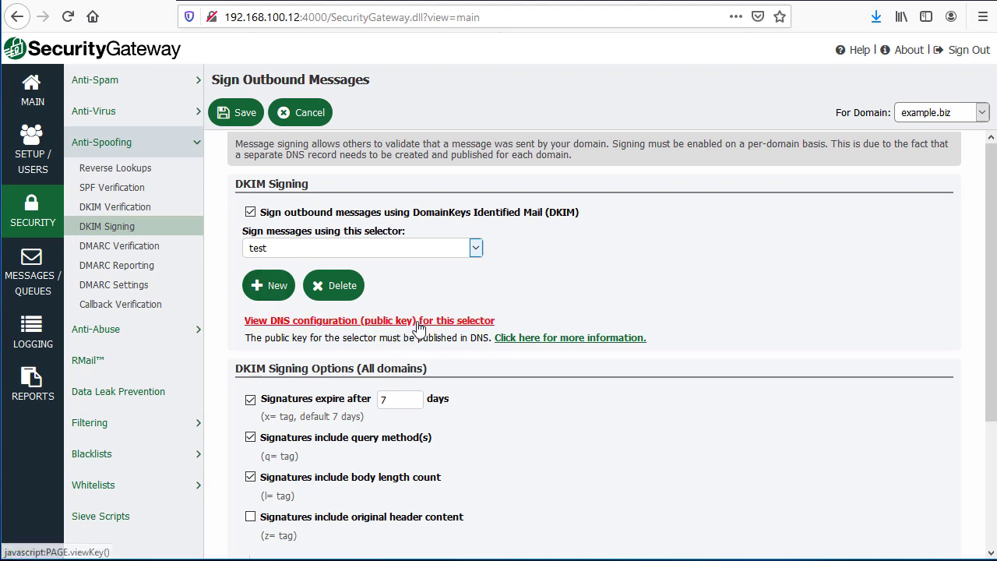
mouse_move(349, 324)
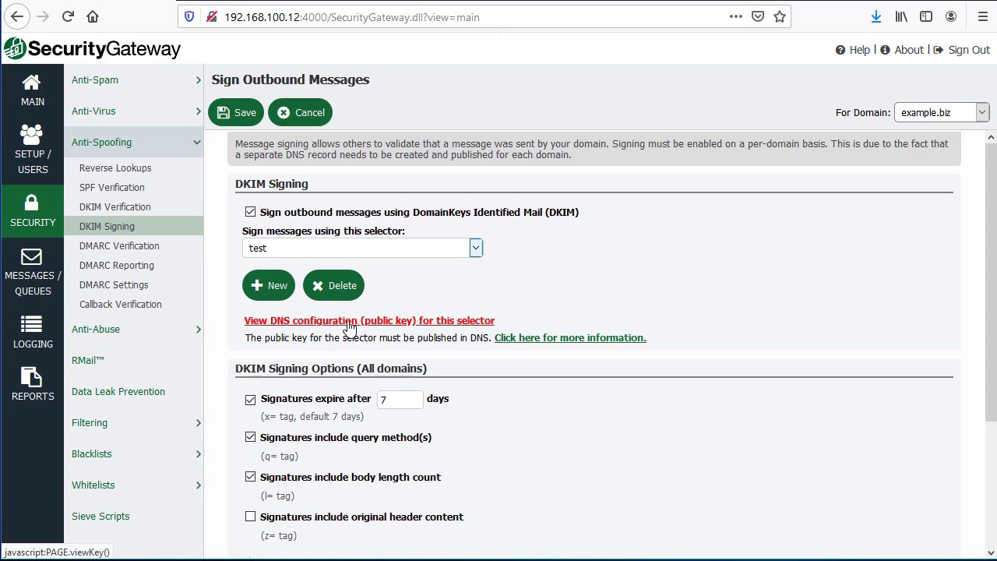
left_click(370, 320)
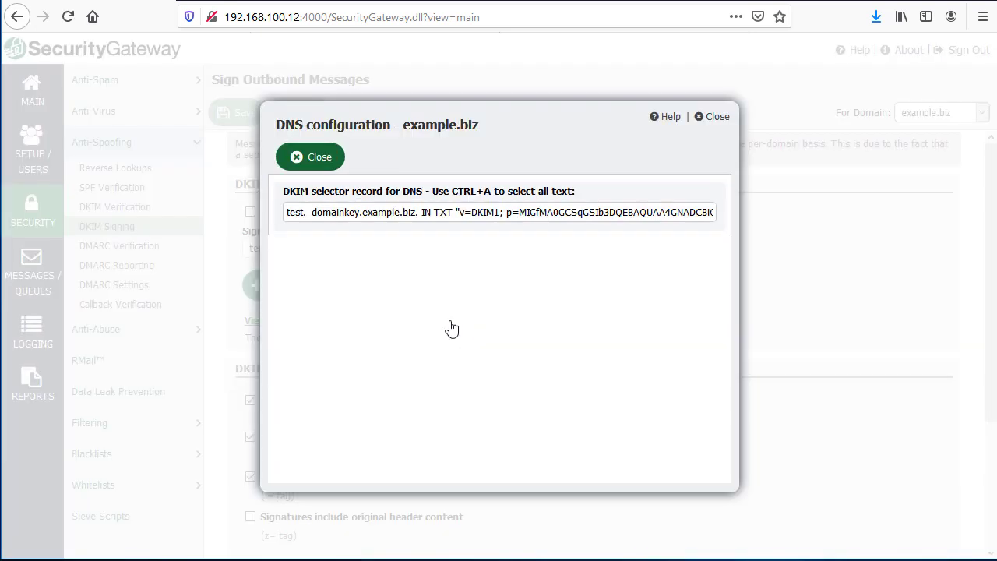
mouse_move(486, 236)
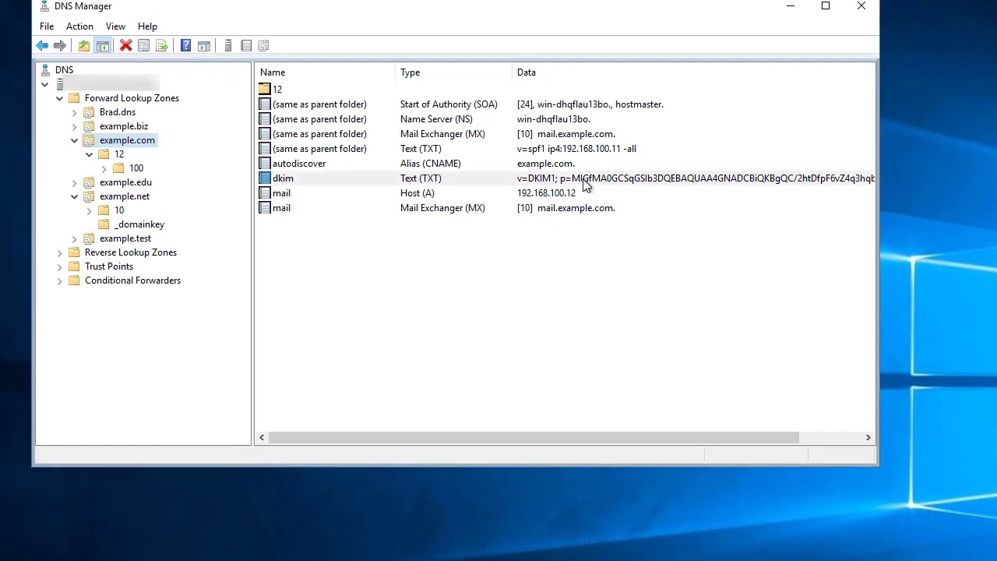
Open example.com's dkim TXT record properties to view the DKIM1 public key
left_click(283, 177)
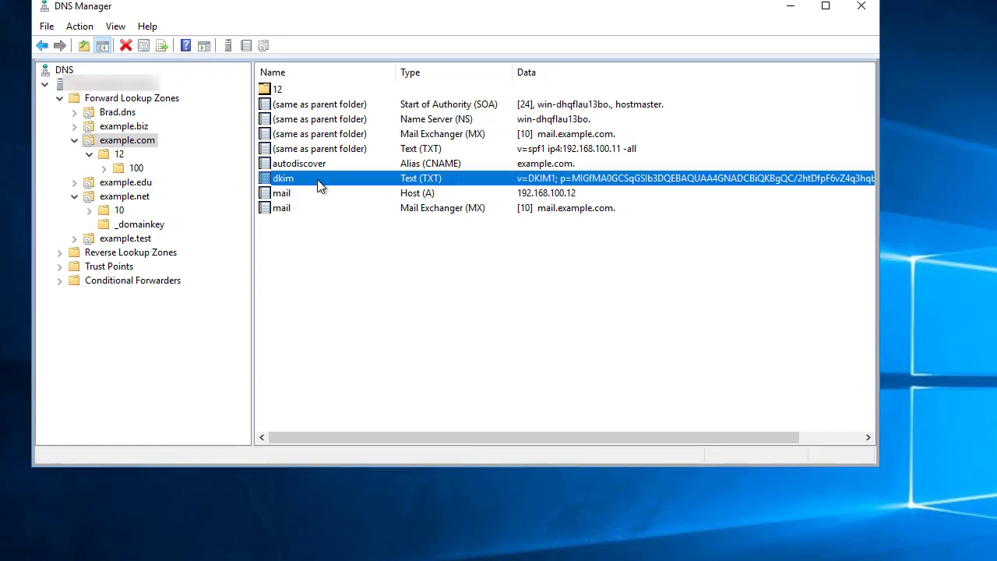
mouse_move(311, 185)
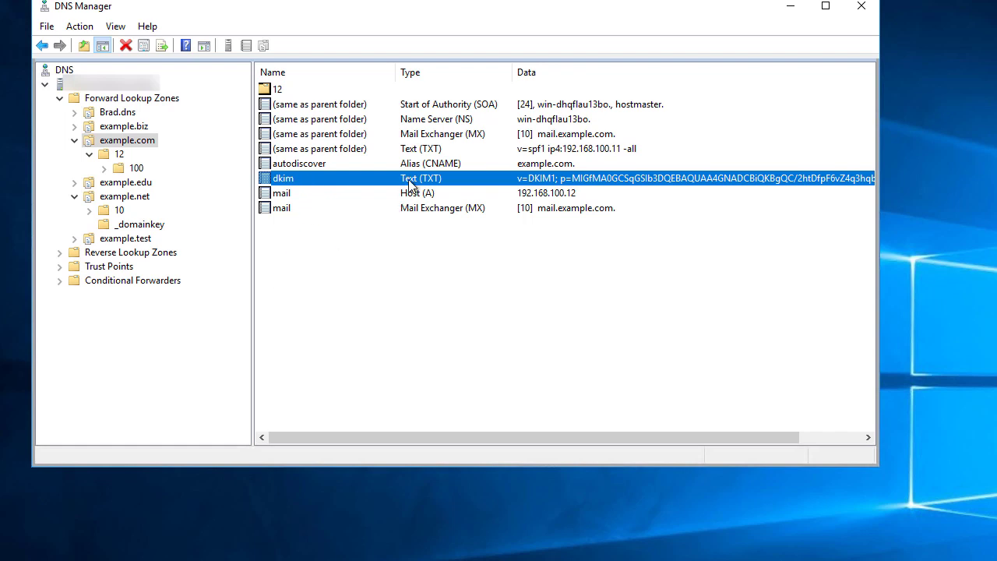
double_click(282, 177)
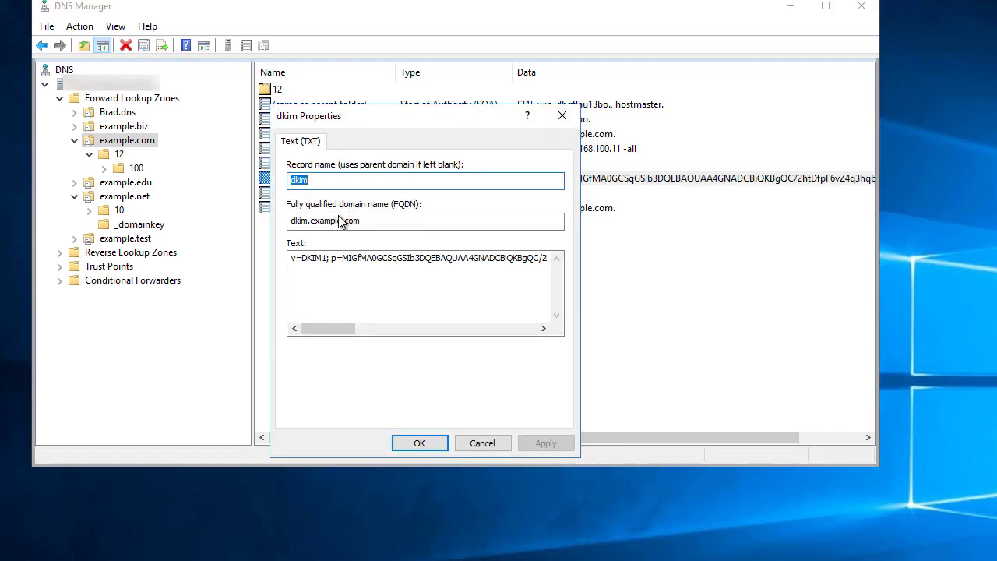
left_click(343, 181)
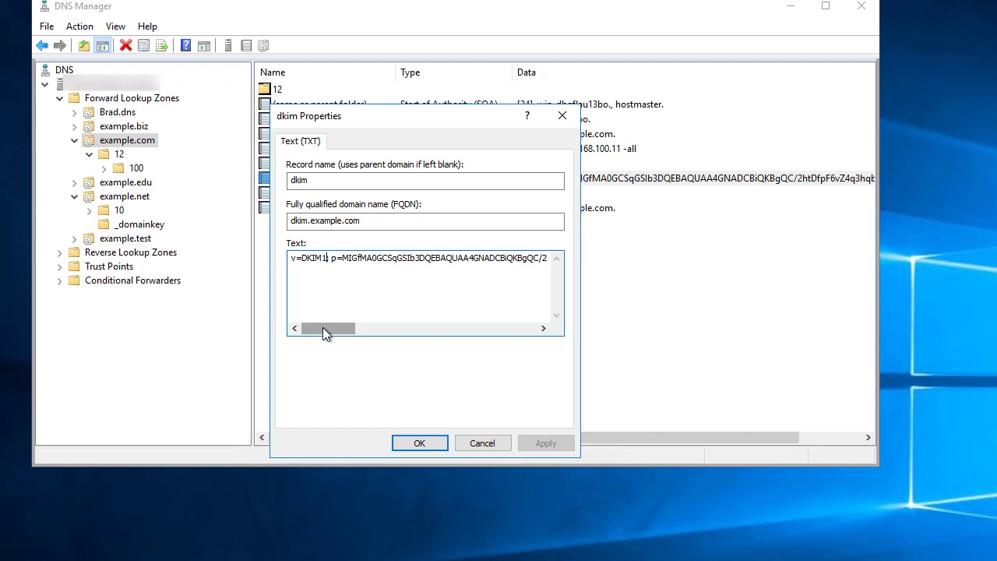
mouse_move(317, 336)
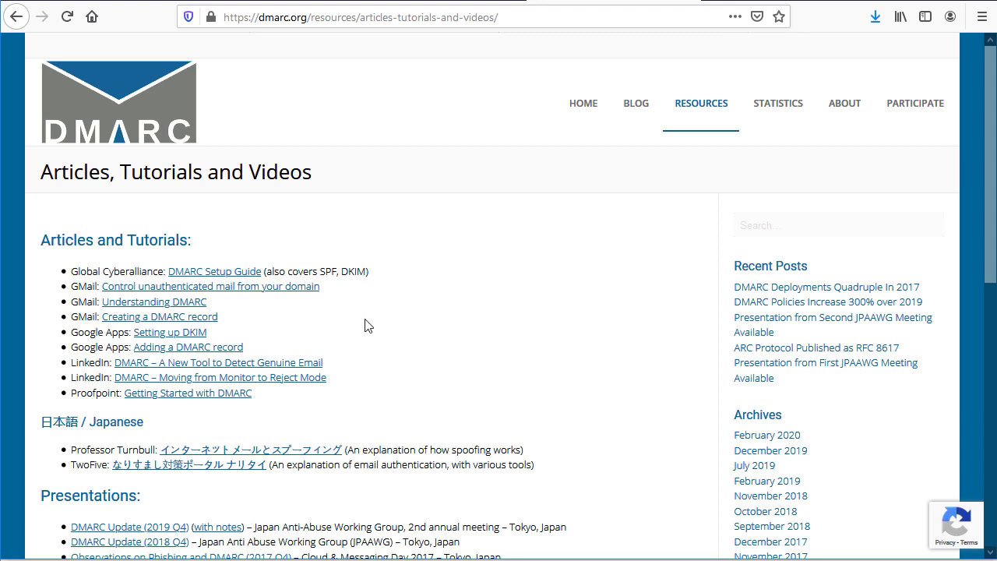
mouse_move(385, 191)
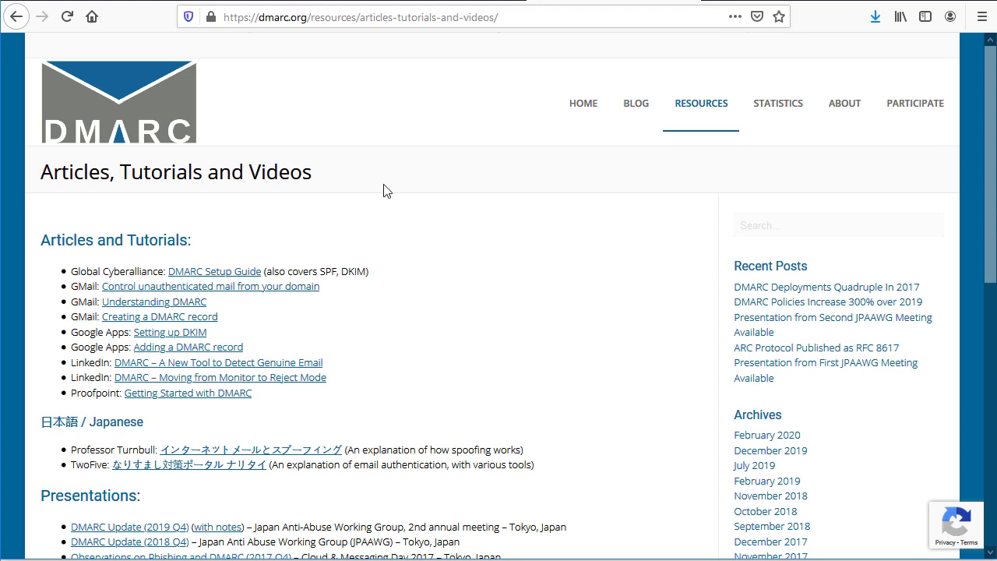
mouse_move(430, 269)
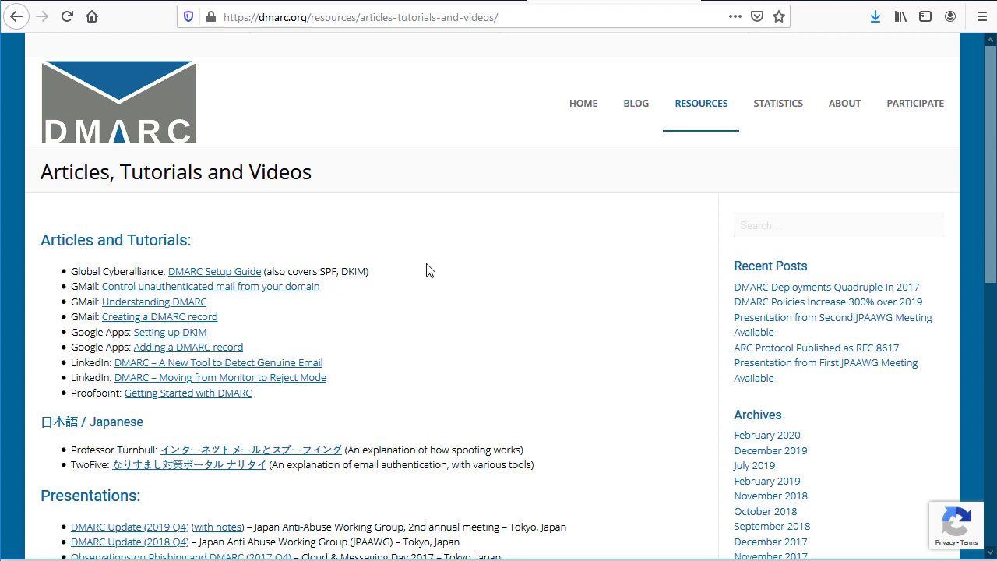
mouse_move(440, 270)
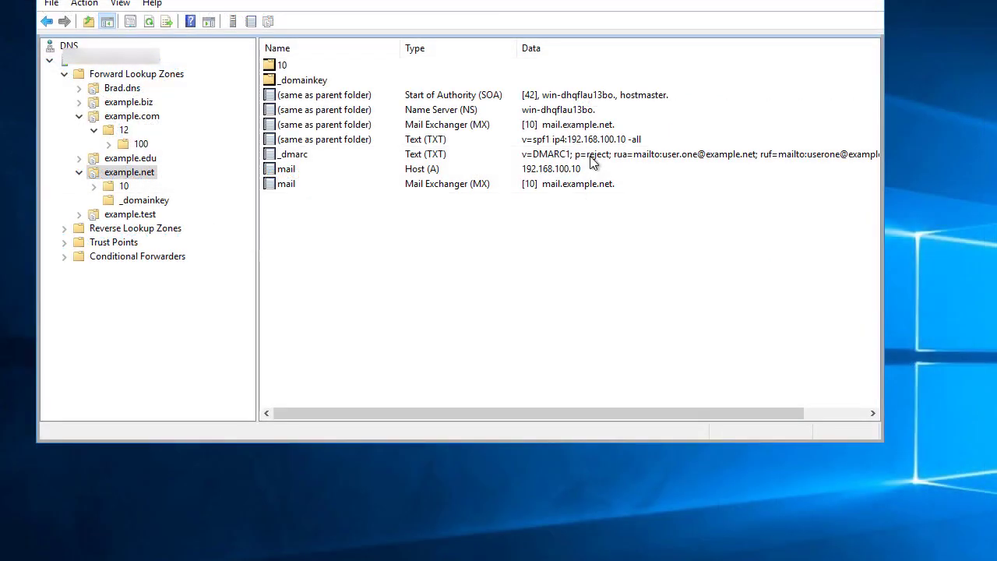
left_click(294, 154)
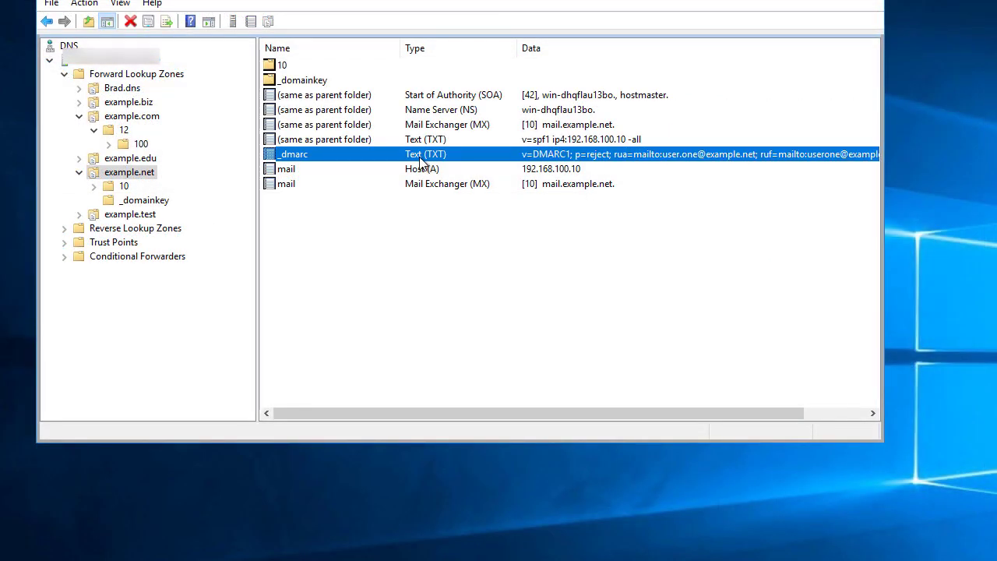
double_click(294, 153)
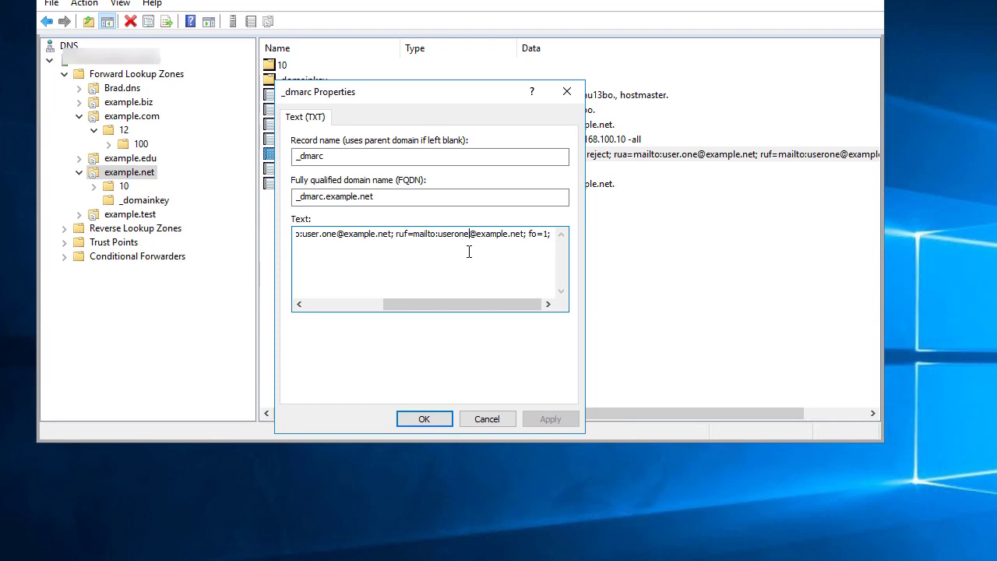
left_click(424, 418)
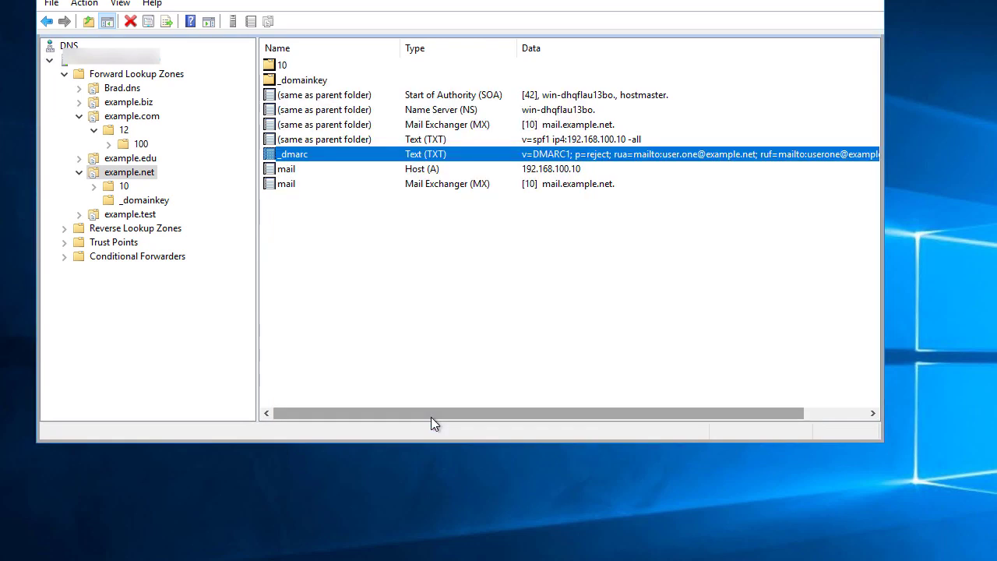
mouse_move(370, 248)
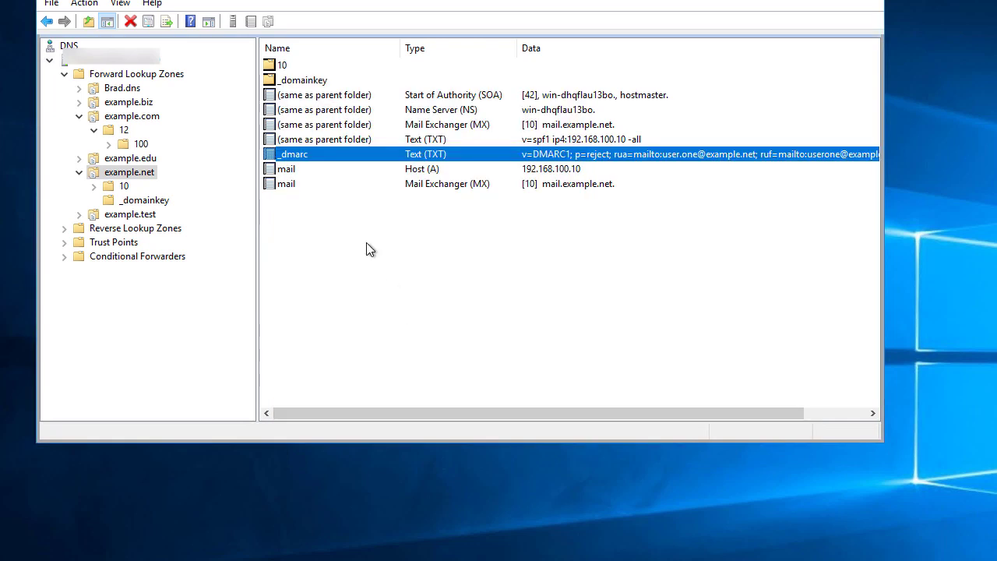
mouse_move(303, 159)
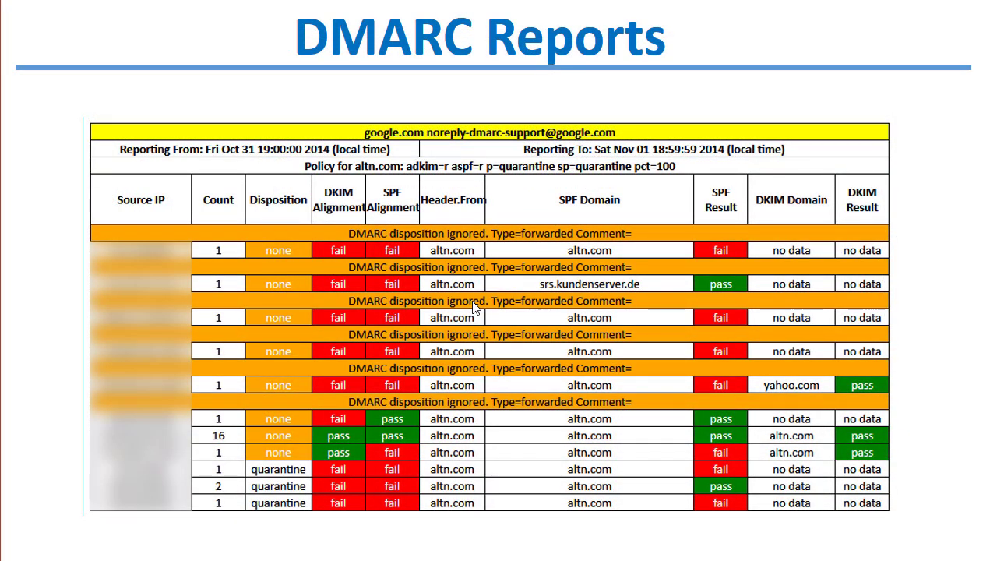
mouse_move(385, 405)
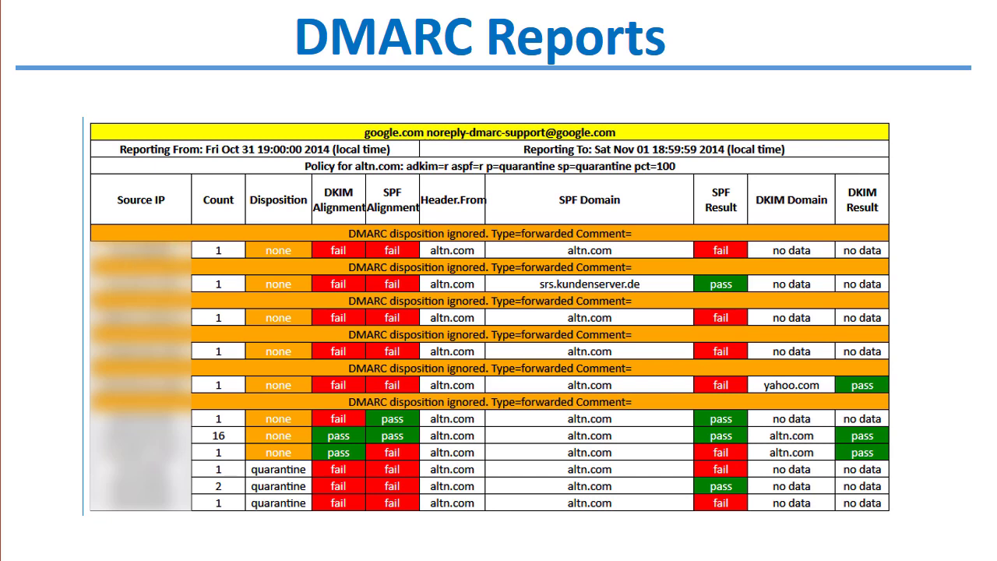
mouse_move(420, 261)
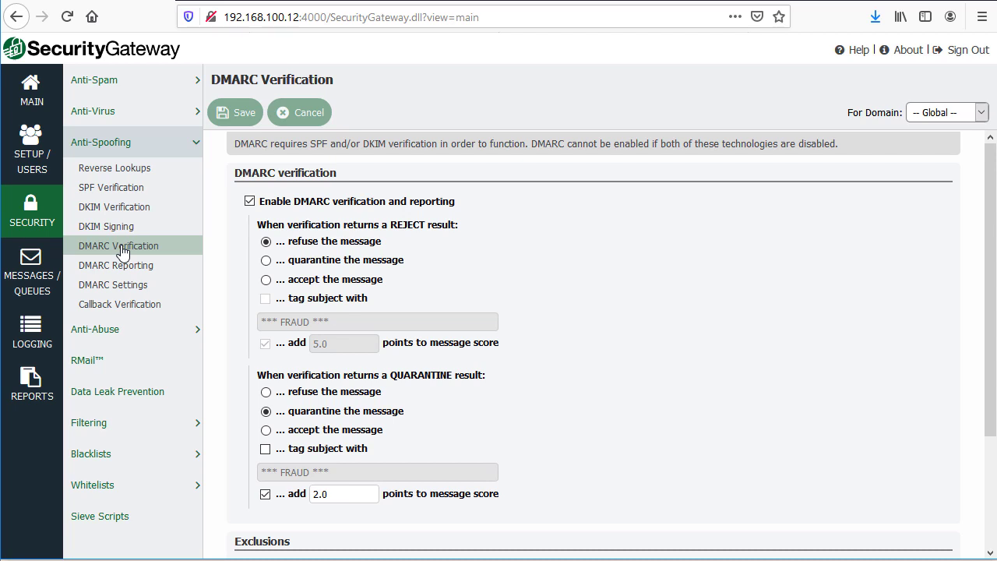
mouse_move(187, 270)
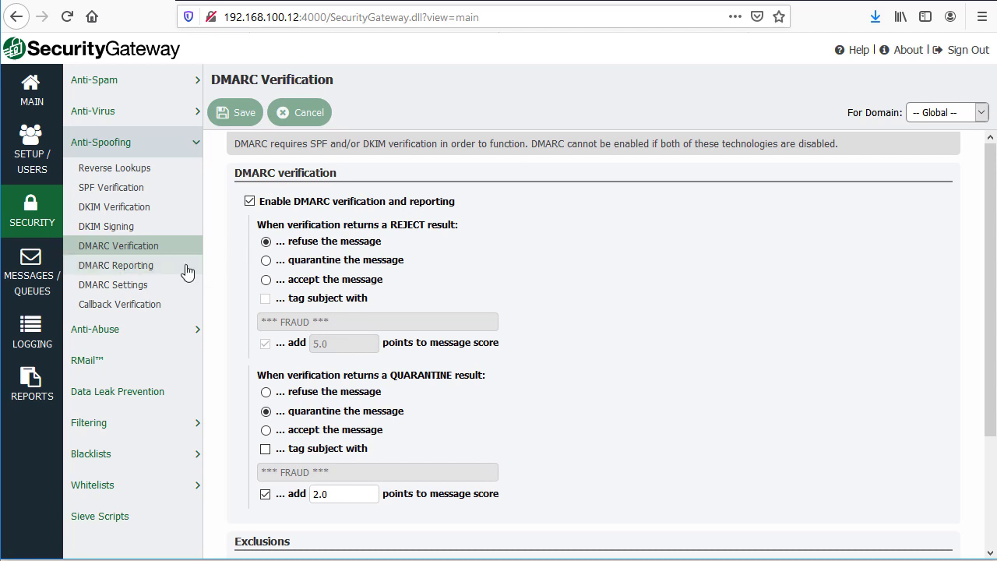
mouse_move(111, 229)
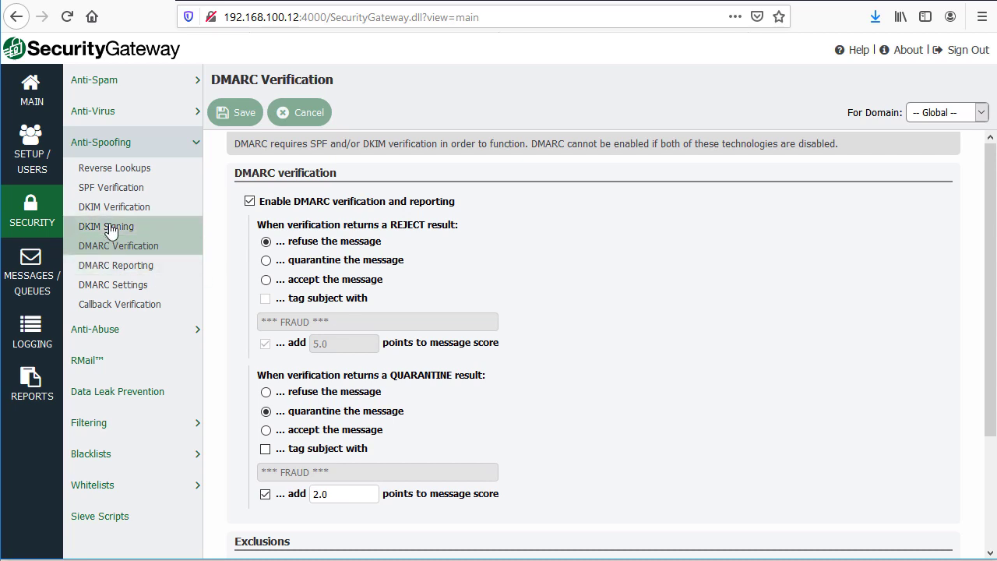
mouse_move(113, 265)
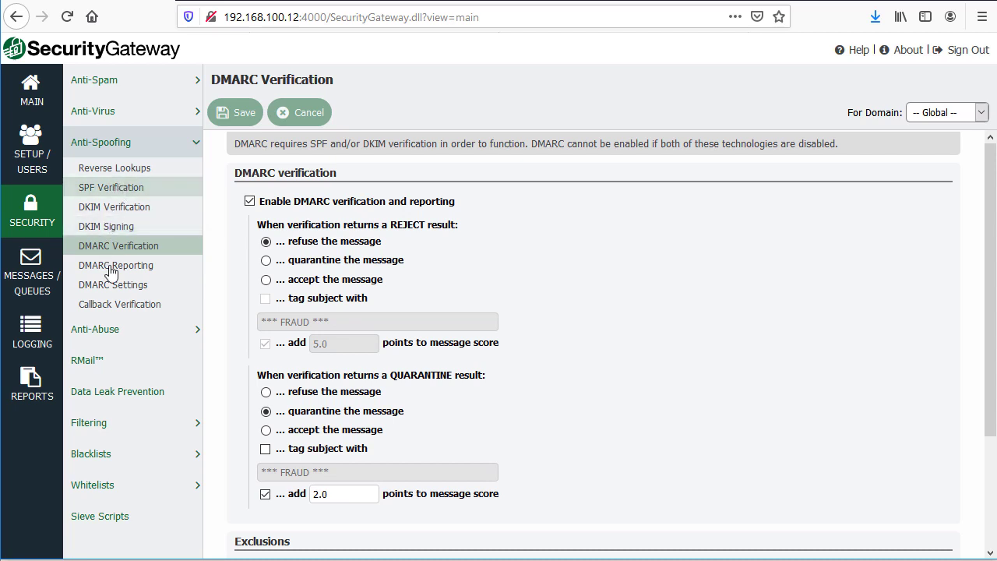
mouse_move(135, 265)
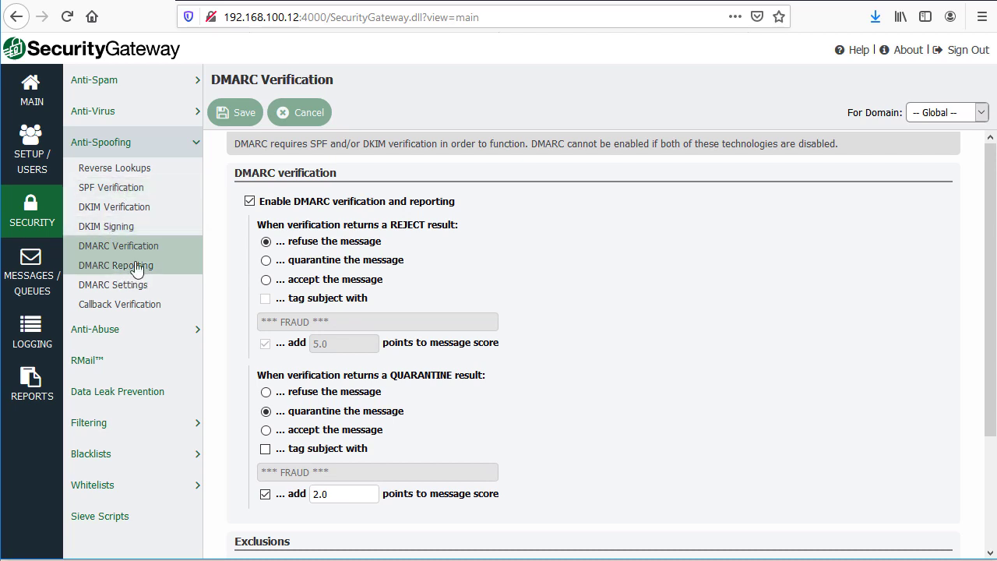
mouse_move(122, 187)
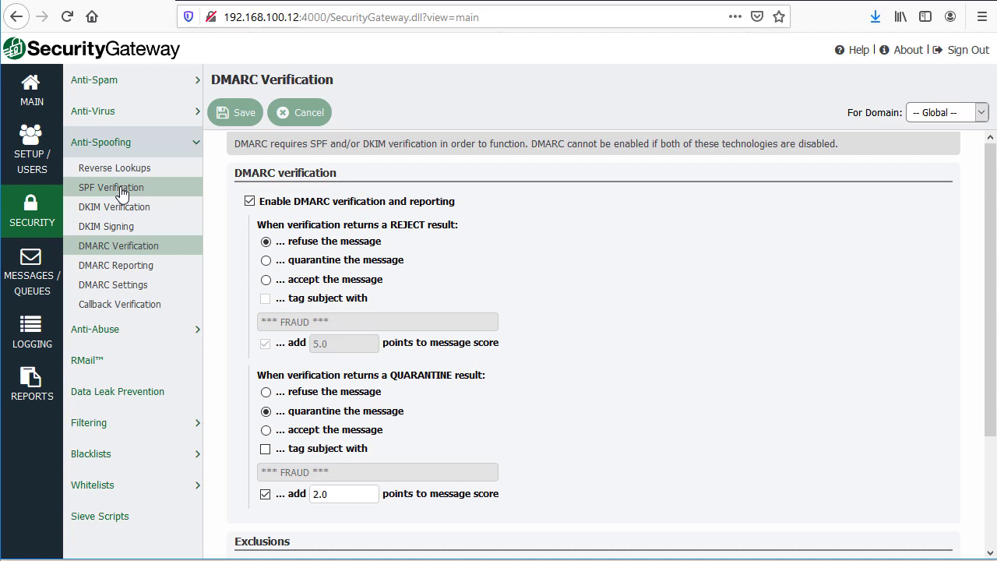
Open SPF Verification settings: refuse hard-fail messages, quarantine soft-fail ones
left_click(110, 187)
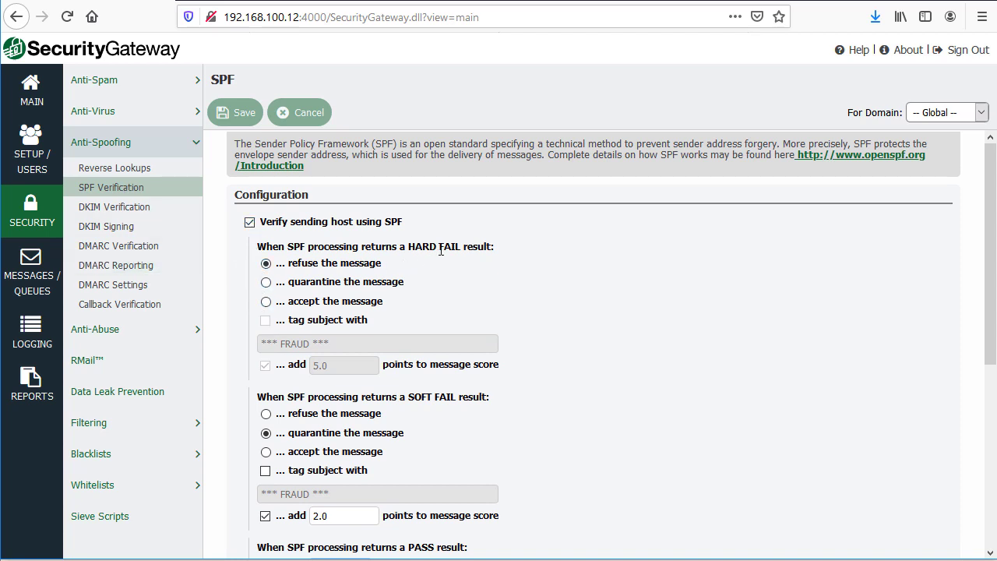
mouse_move(405, 412)
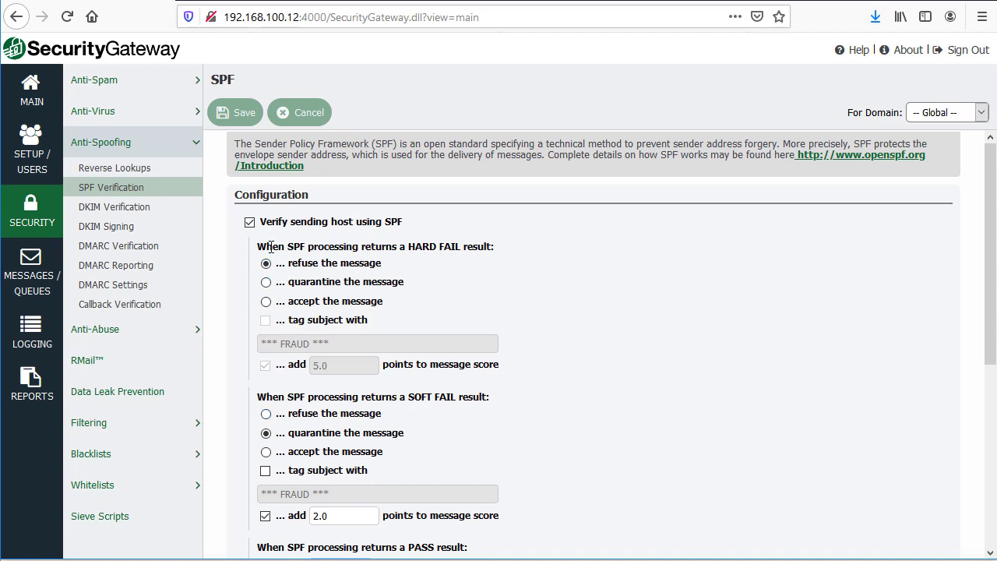
mouse_move(296, 265)
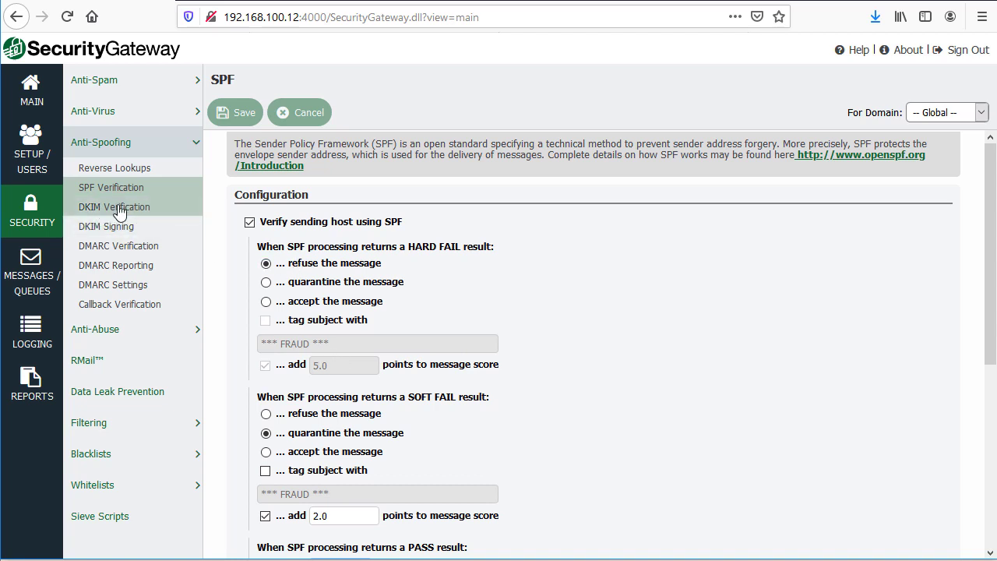
Open the DKIM Verification page with signature verification enabled
left_click(114, 206)
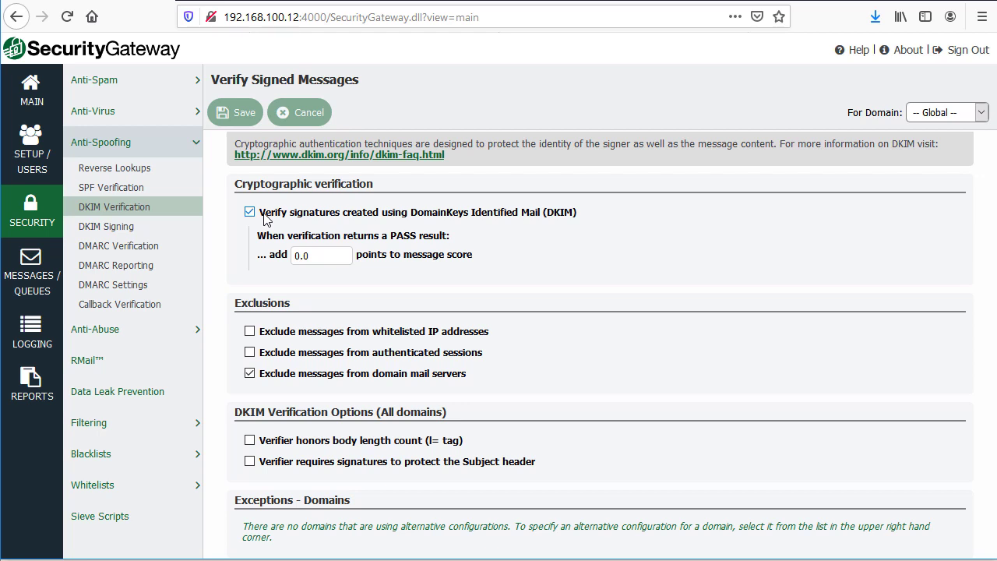
mouse_move(269, 239)
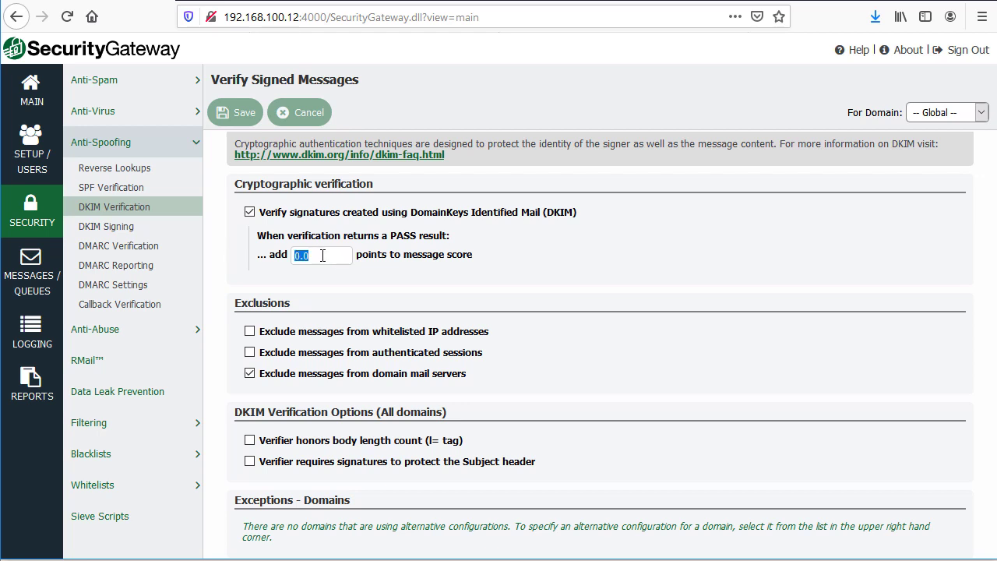
mouse_move(127, 254)
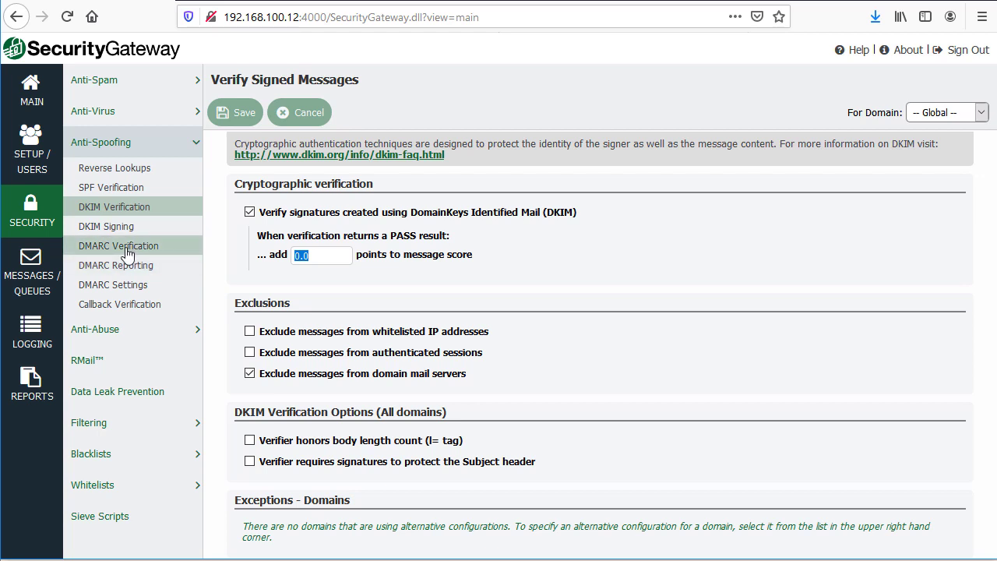
Return to DMARC Verification, showing REJECT refused and QUARANTINE quarantined
left_click(118, 245)
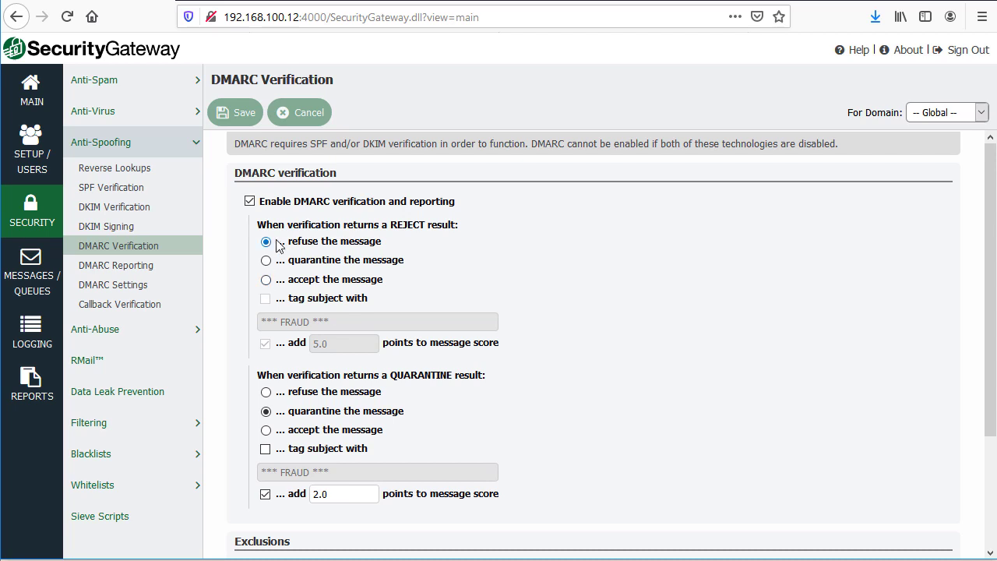
mouse_move(278, 287)
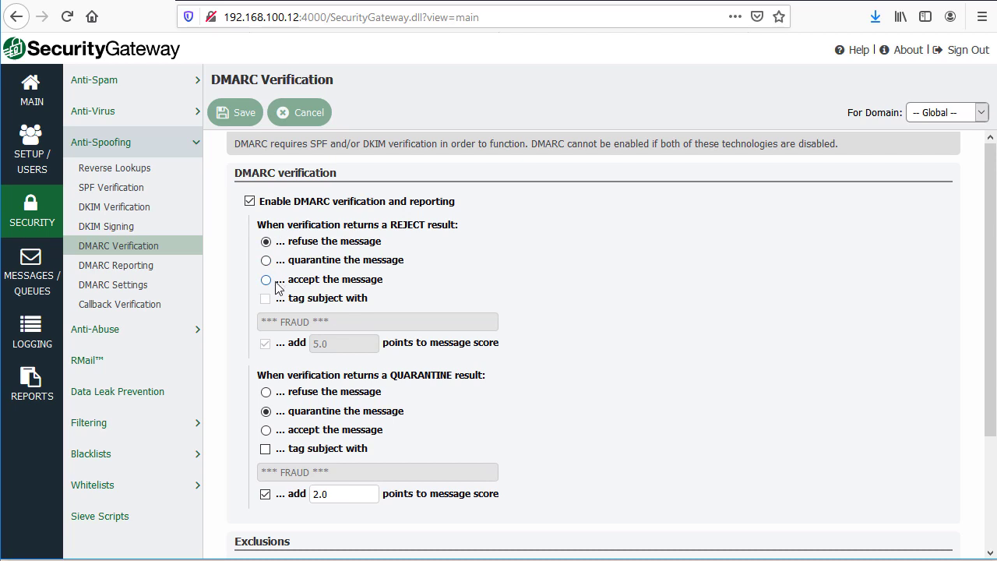
Set DMARC REJECT results to accept the message and tag its subject *** FRAUD ***
left_click(265, 279)
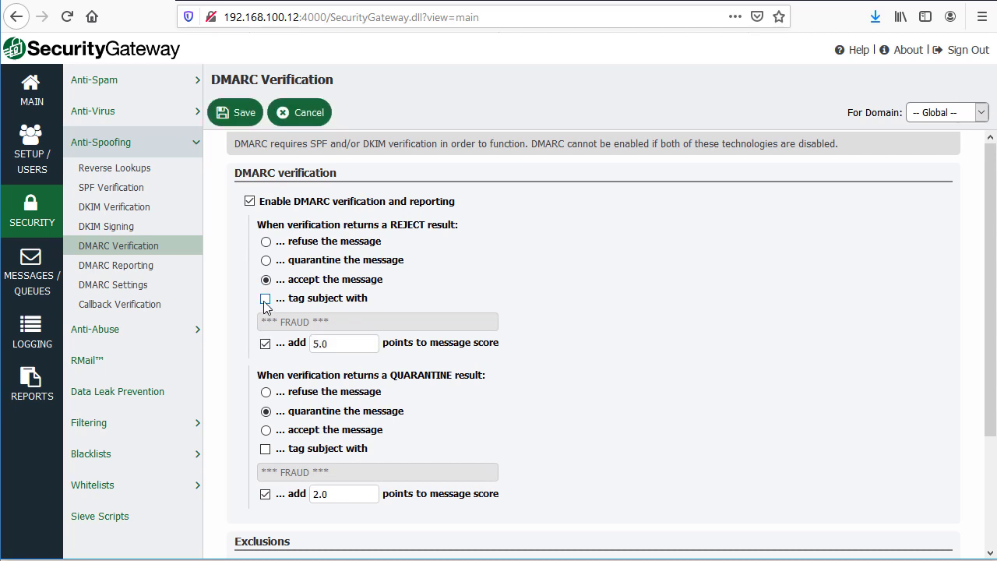
left_click(265, 298)
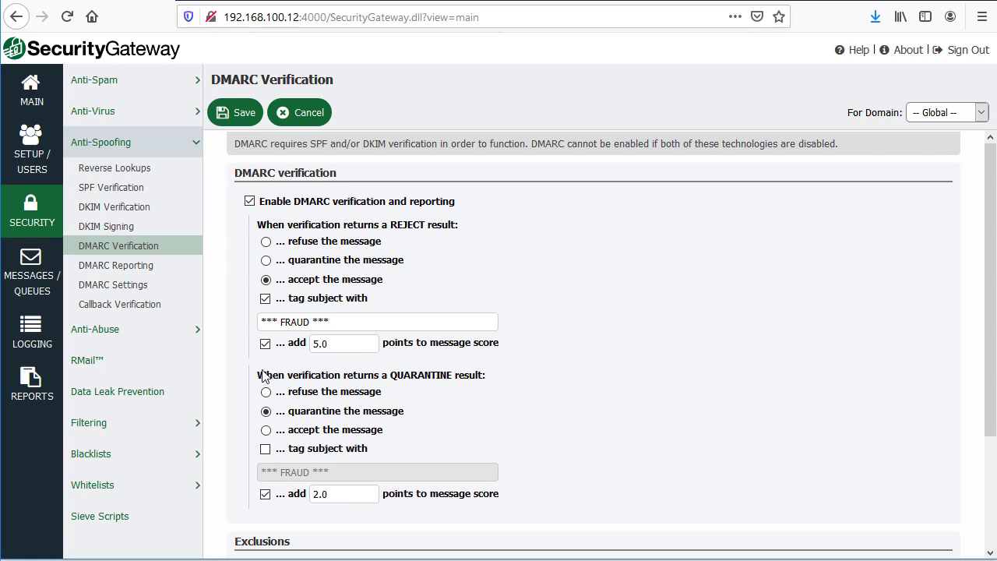
mouse_move(274, 237)
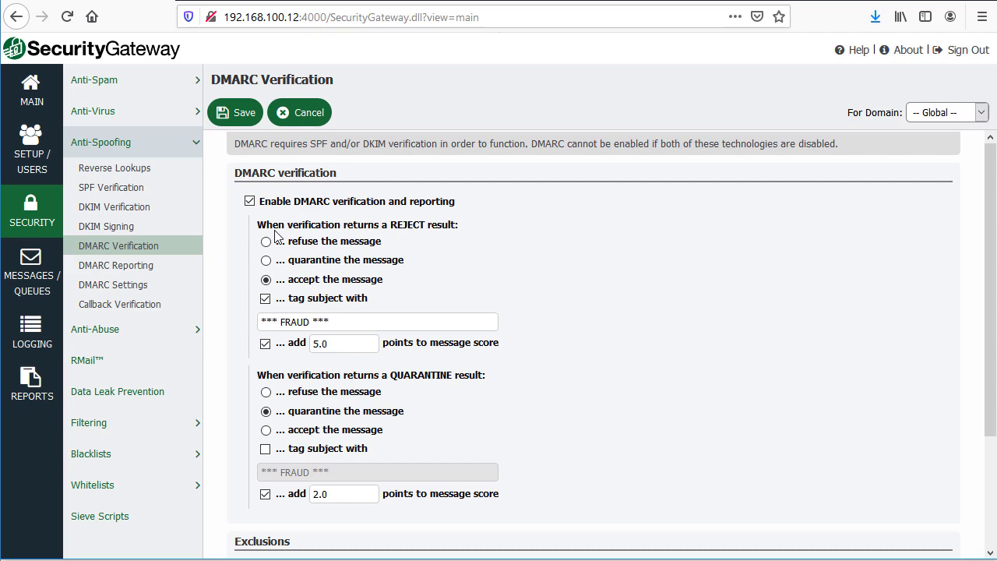